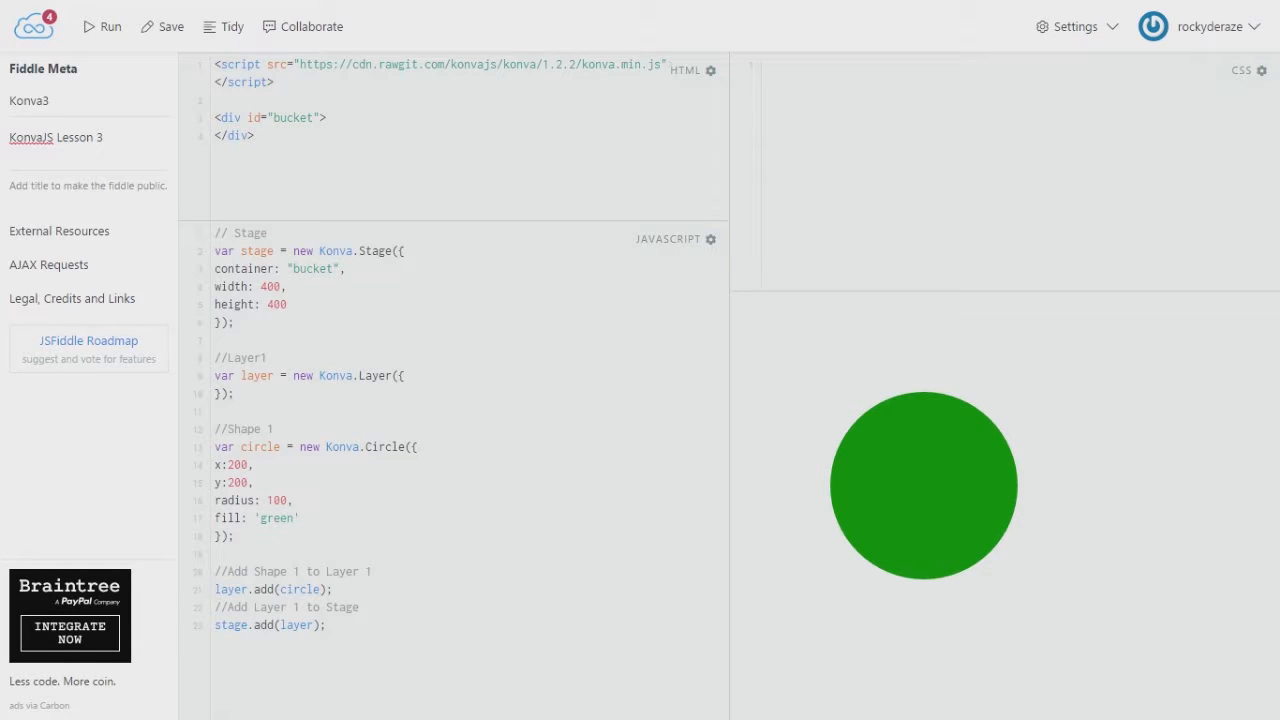
Step: Adjust the colour picker sliders toward a green hue on the HTML Color Codes site
click(292, 500)
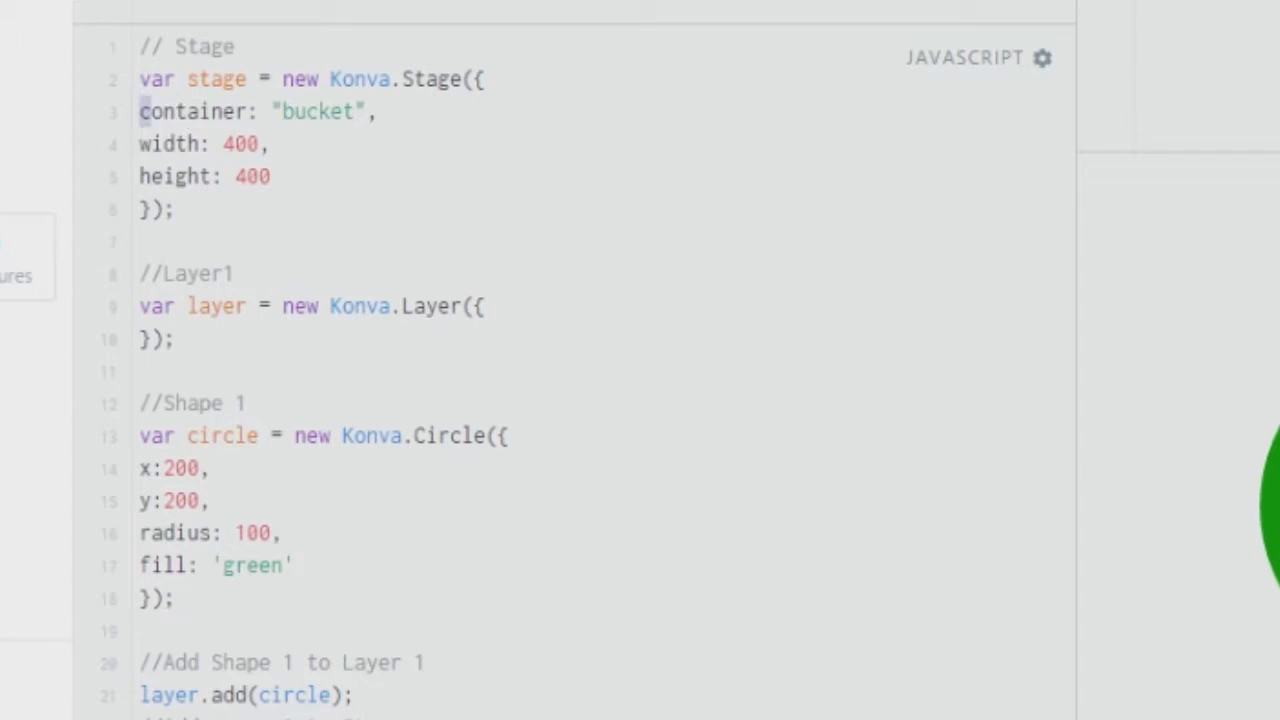
drag(140, 112, 270, 176)
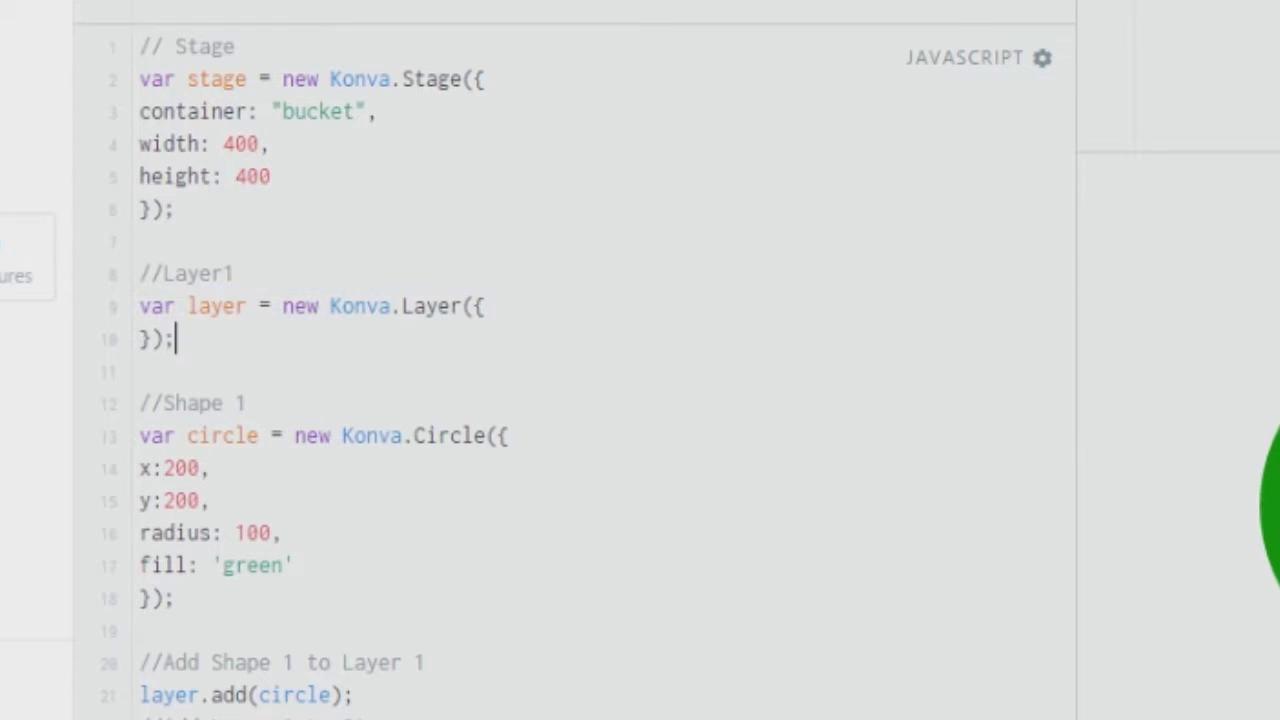
drag(140, 436, 172, 598)
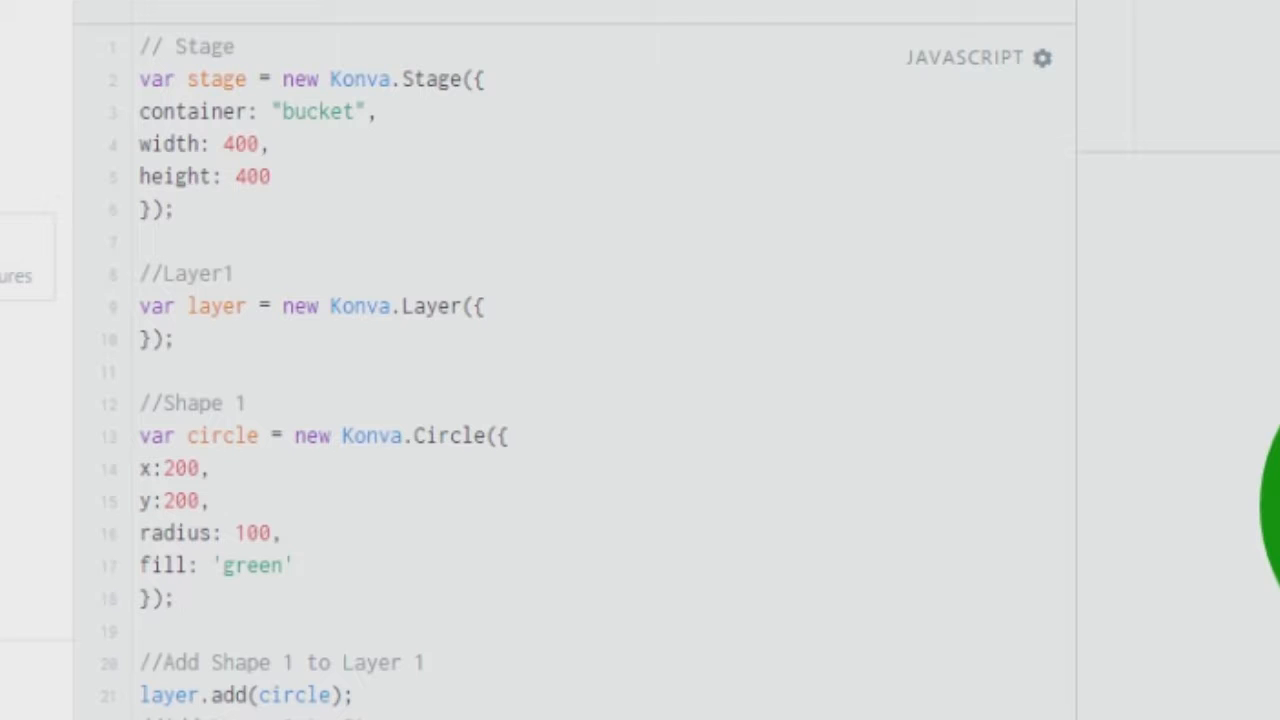
drag(140, 468, 200, 500)
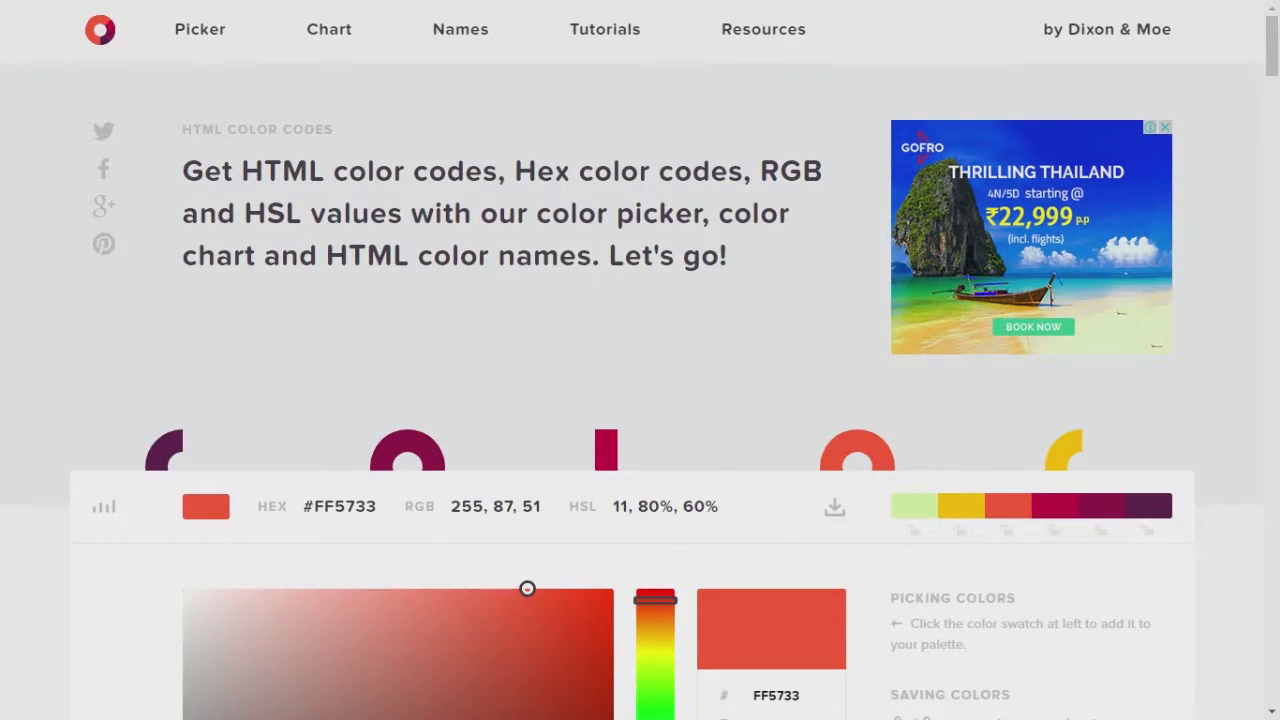
scroll(down, 3)
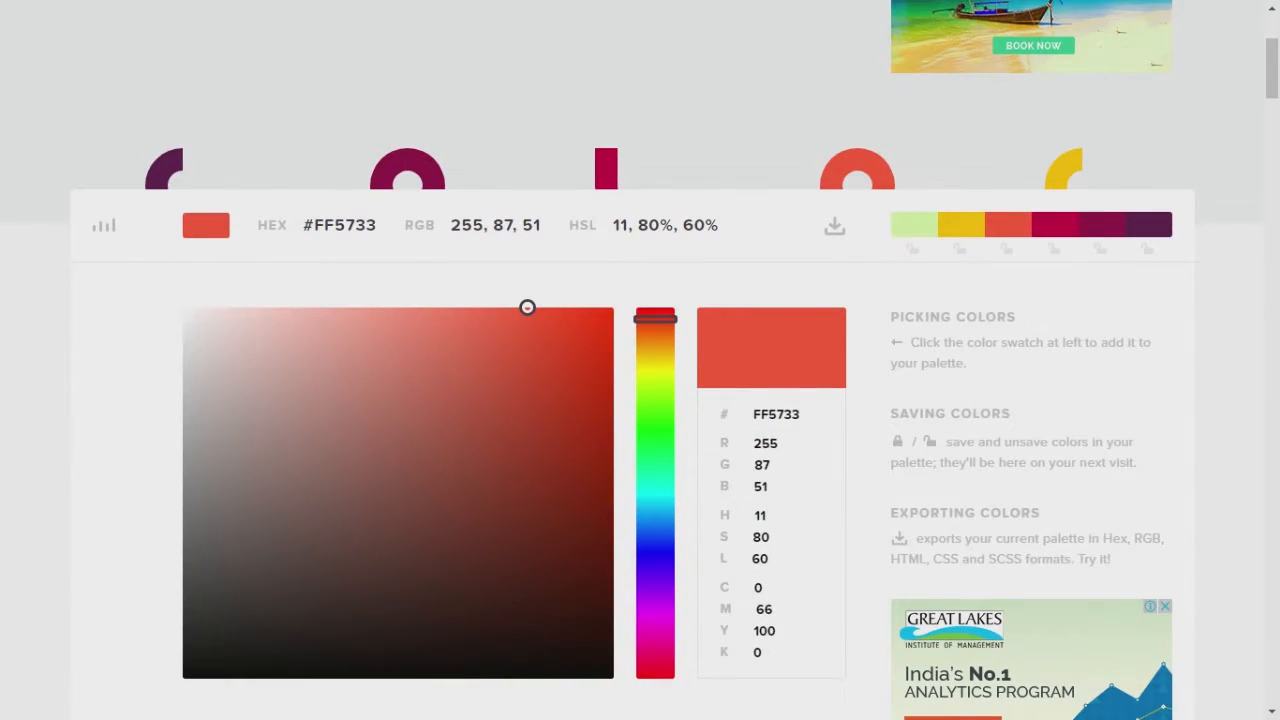
click(272, 224)
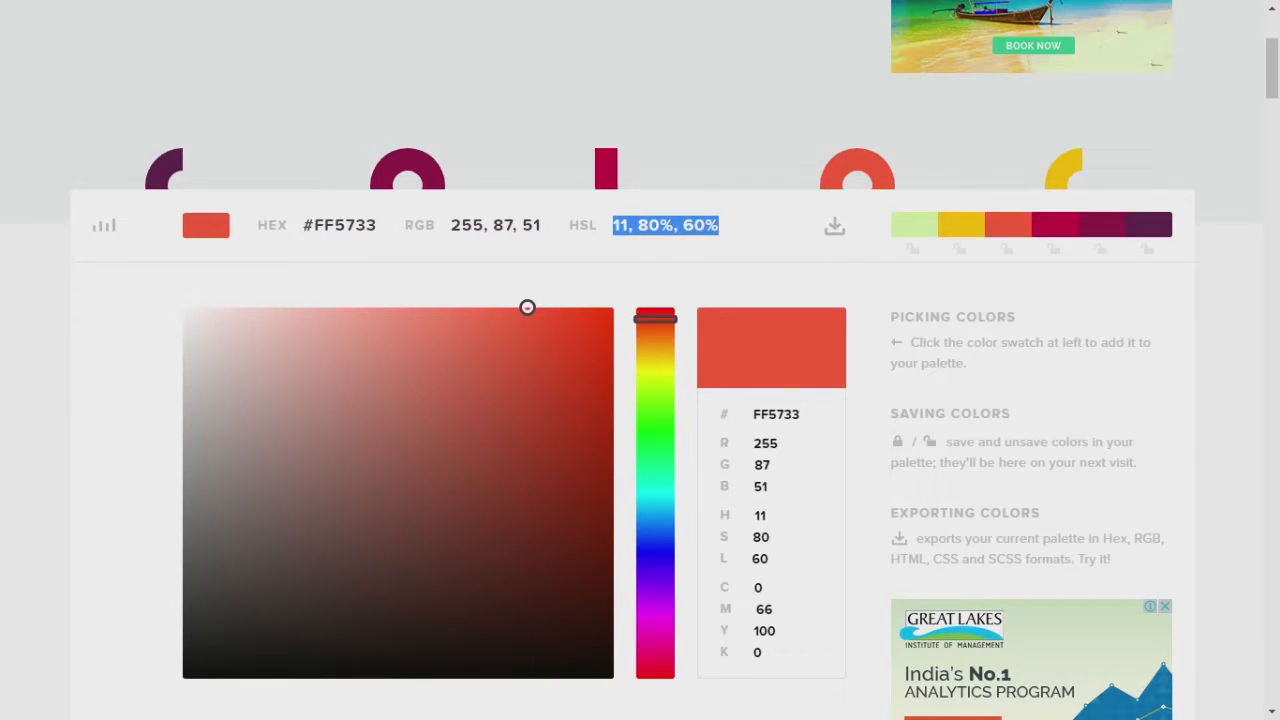
Step: Pick the muted olive shade #7B914C and select its hex code
scroll(down, 3)
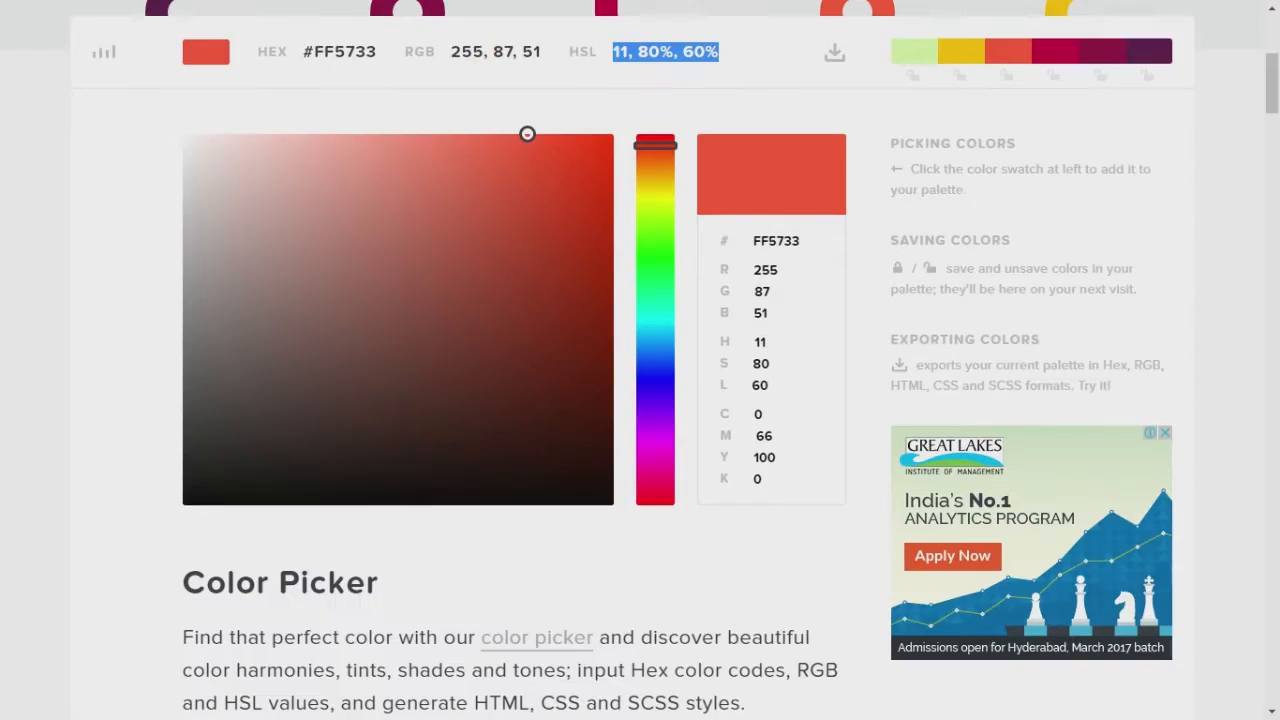
scroll(down, 3)
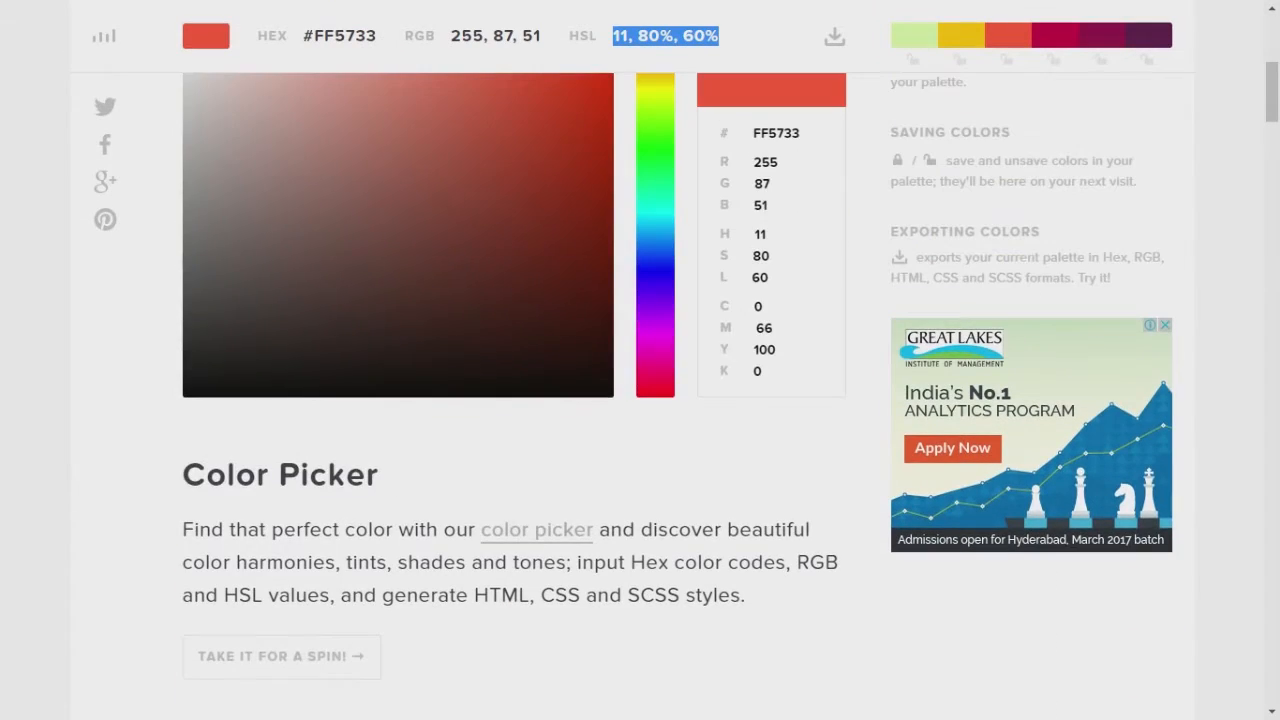
scroll(up, 3)
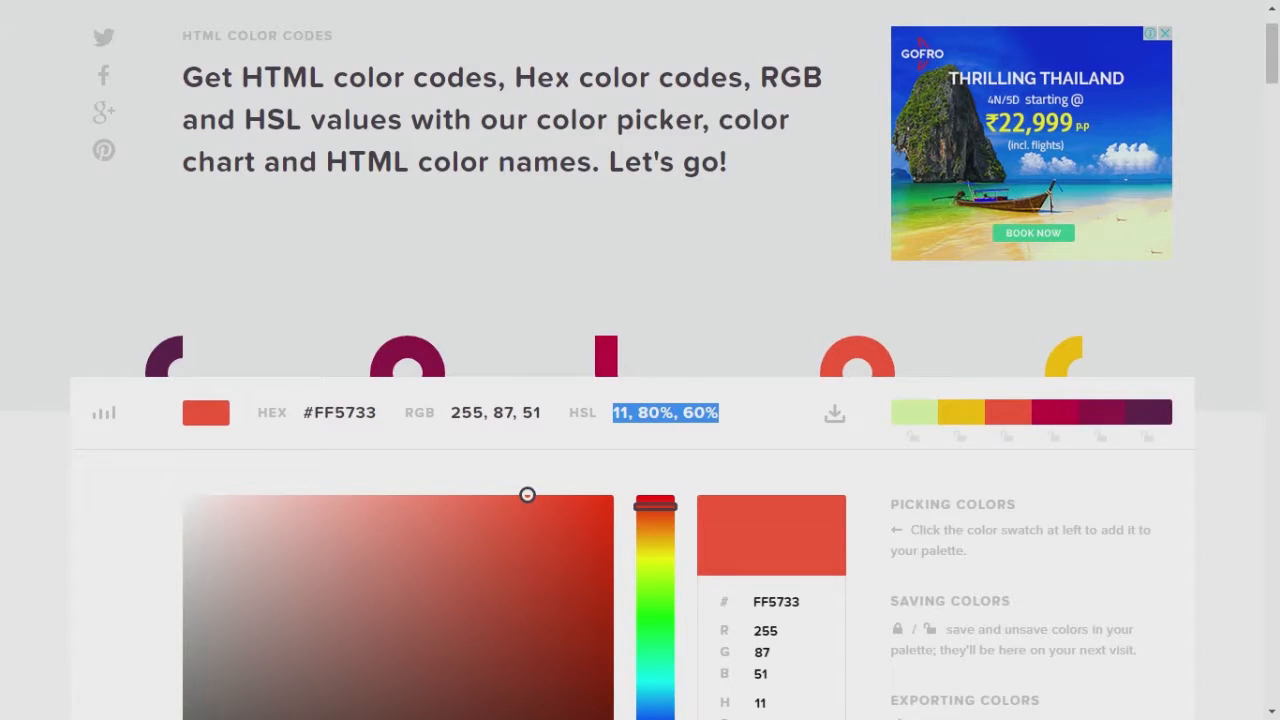
scroll(down, 3)
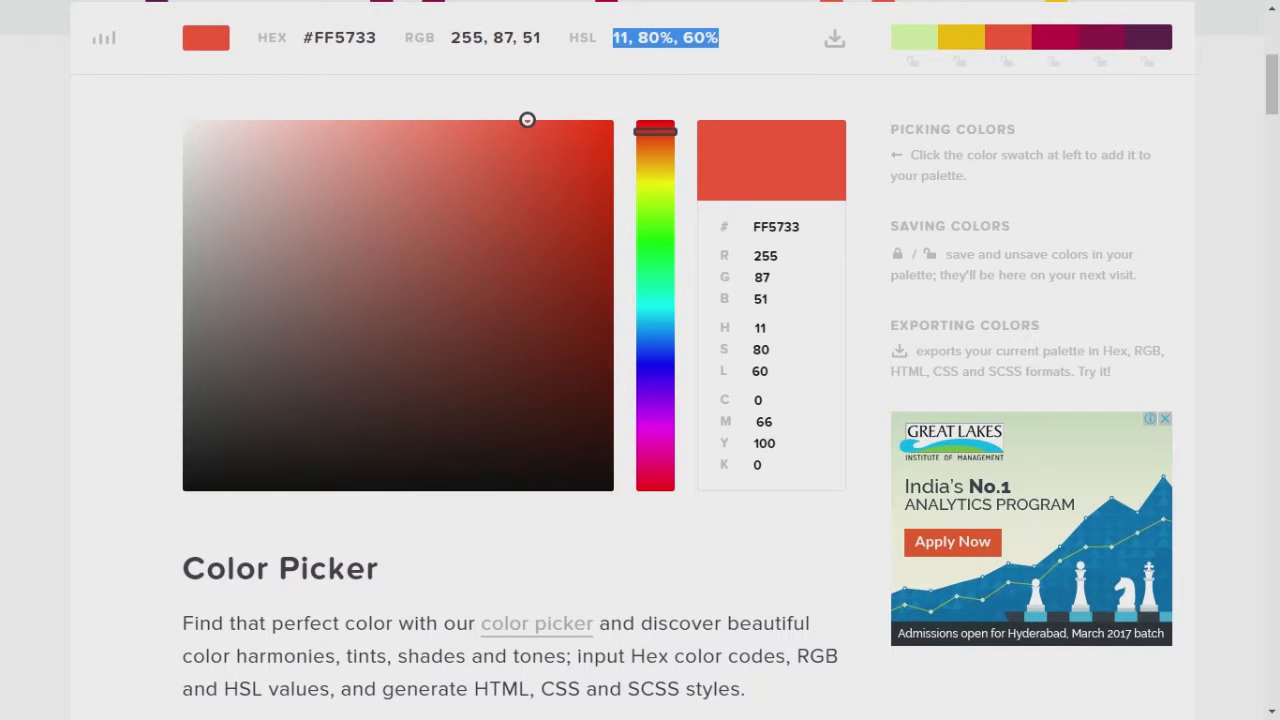
scroll(down, 3)
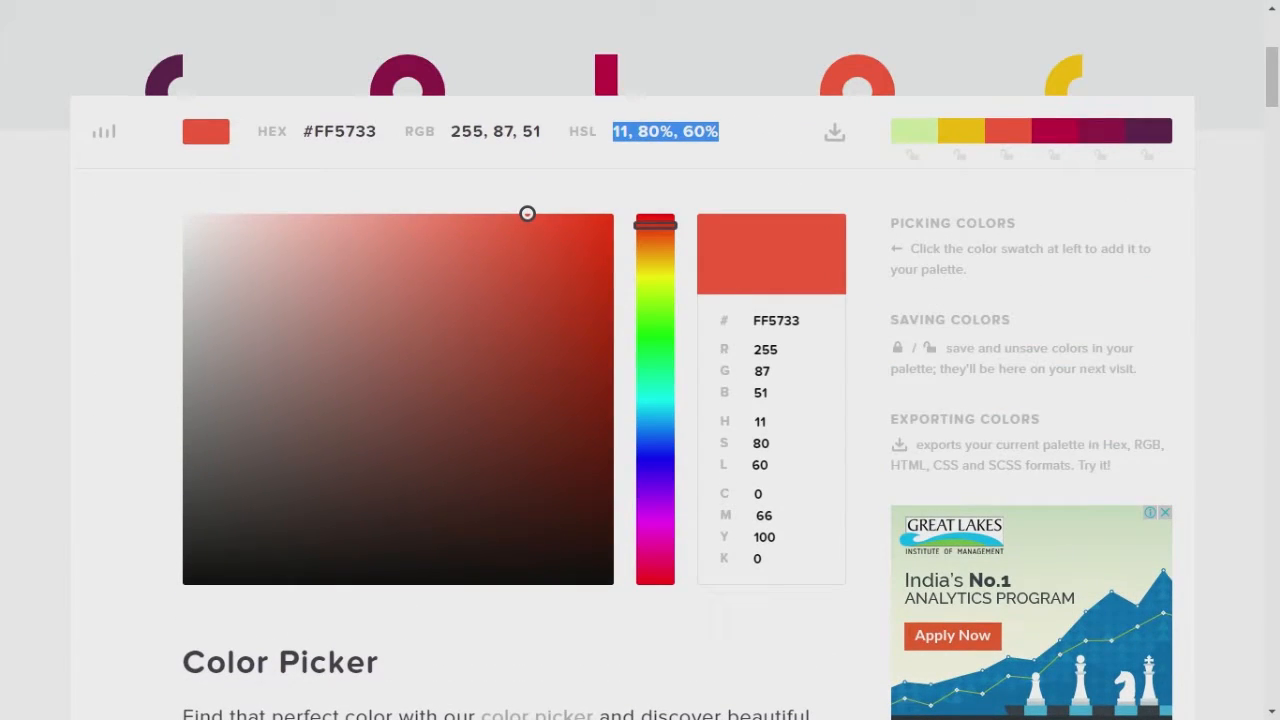
drag(528, 212, 386, 374)
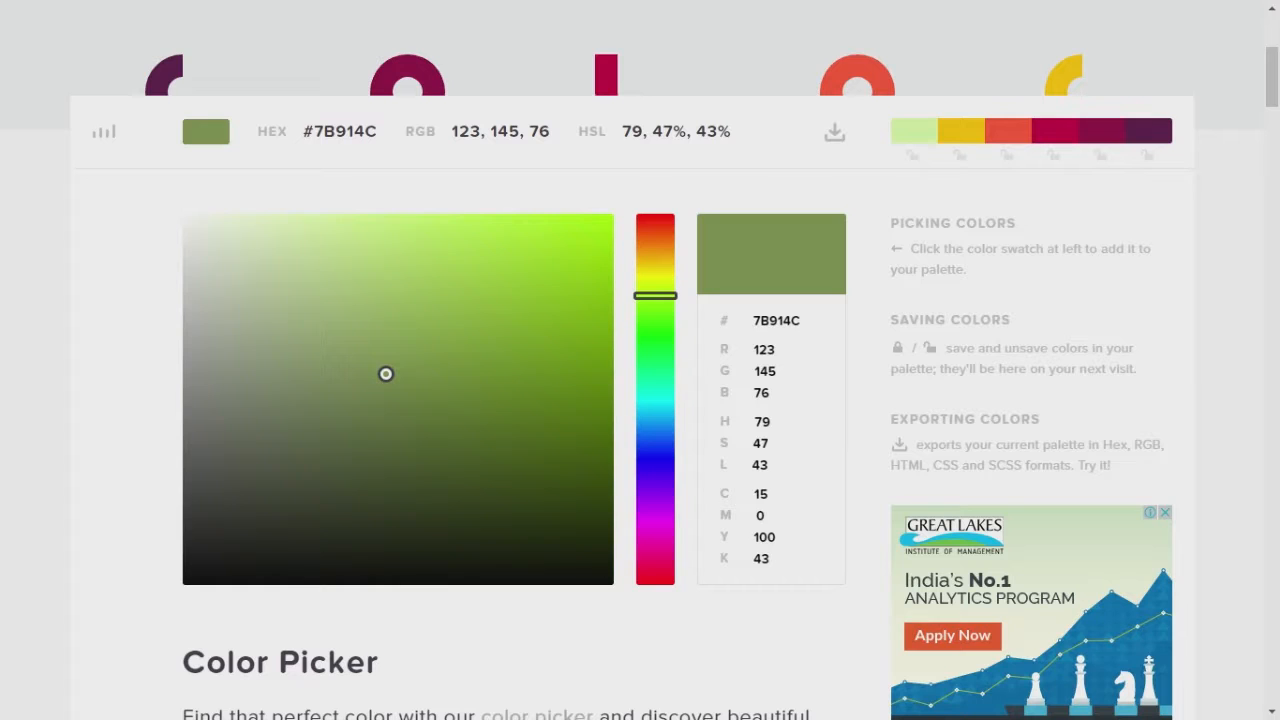
triple_click(340, 132)
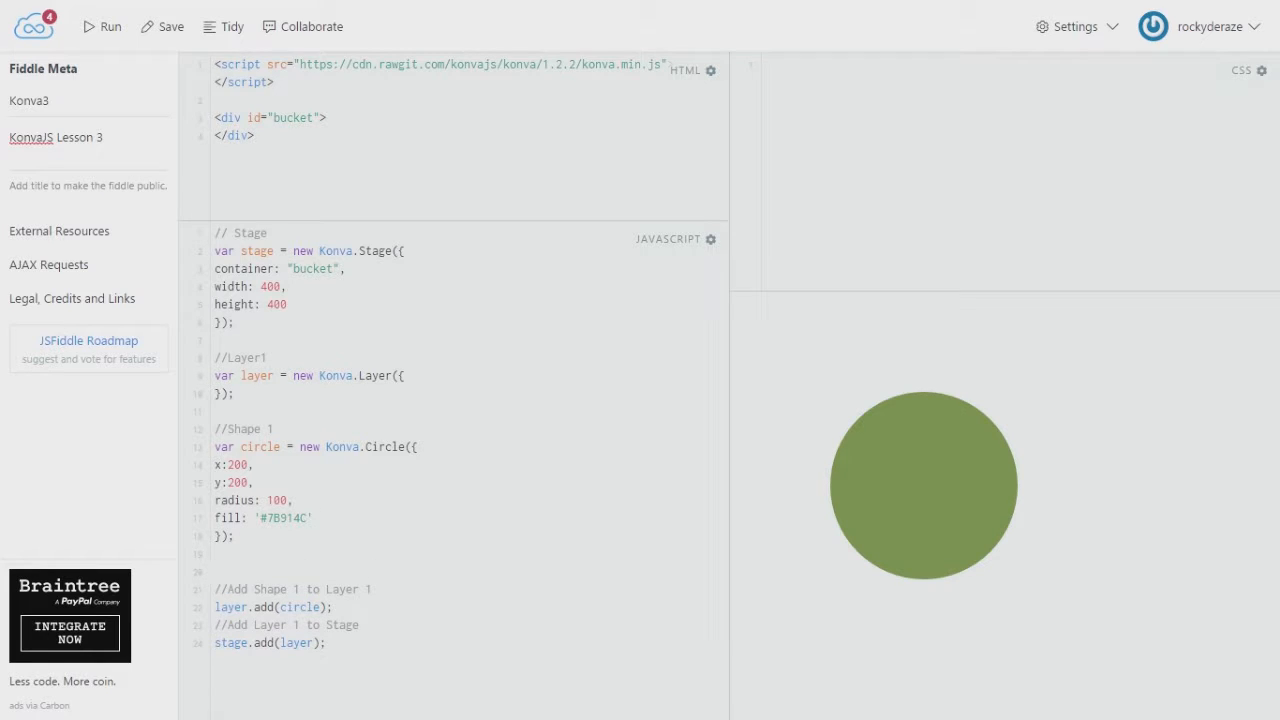
Step: Add stroke: 'black' to the Konva.Circle options and run the fiddle
click(312, 518)
text(s)
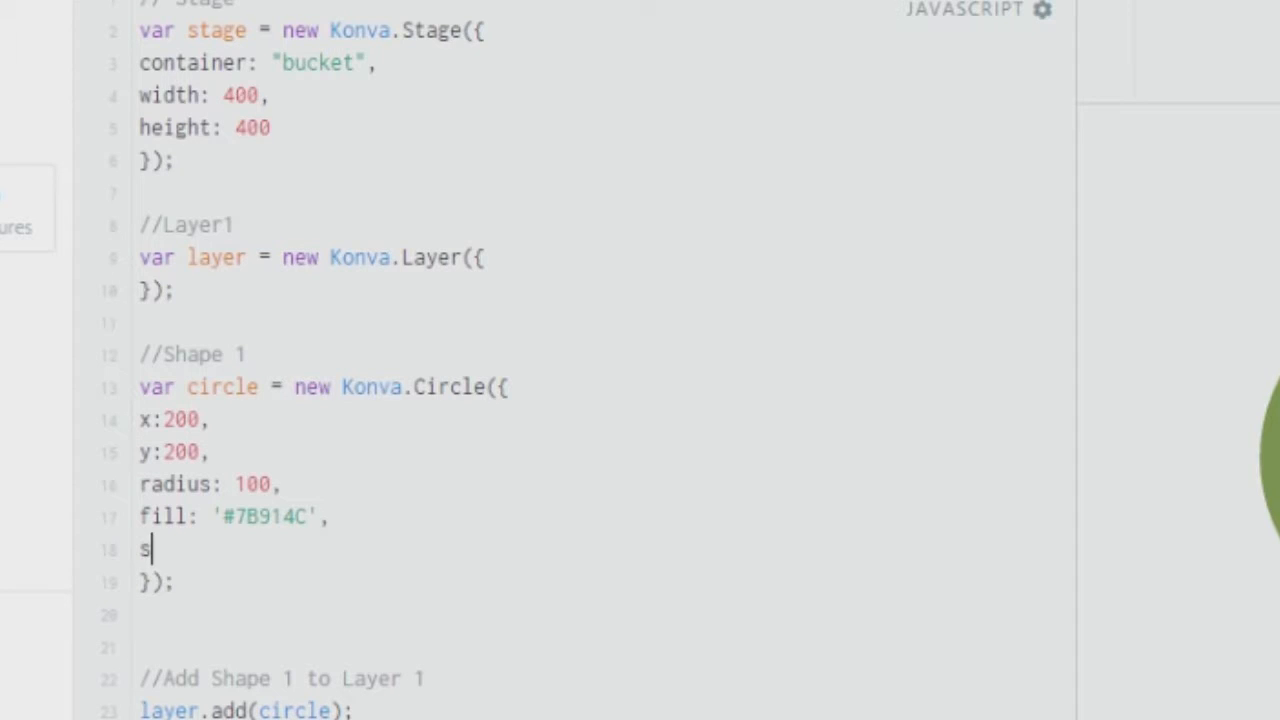
text(troke)
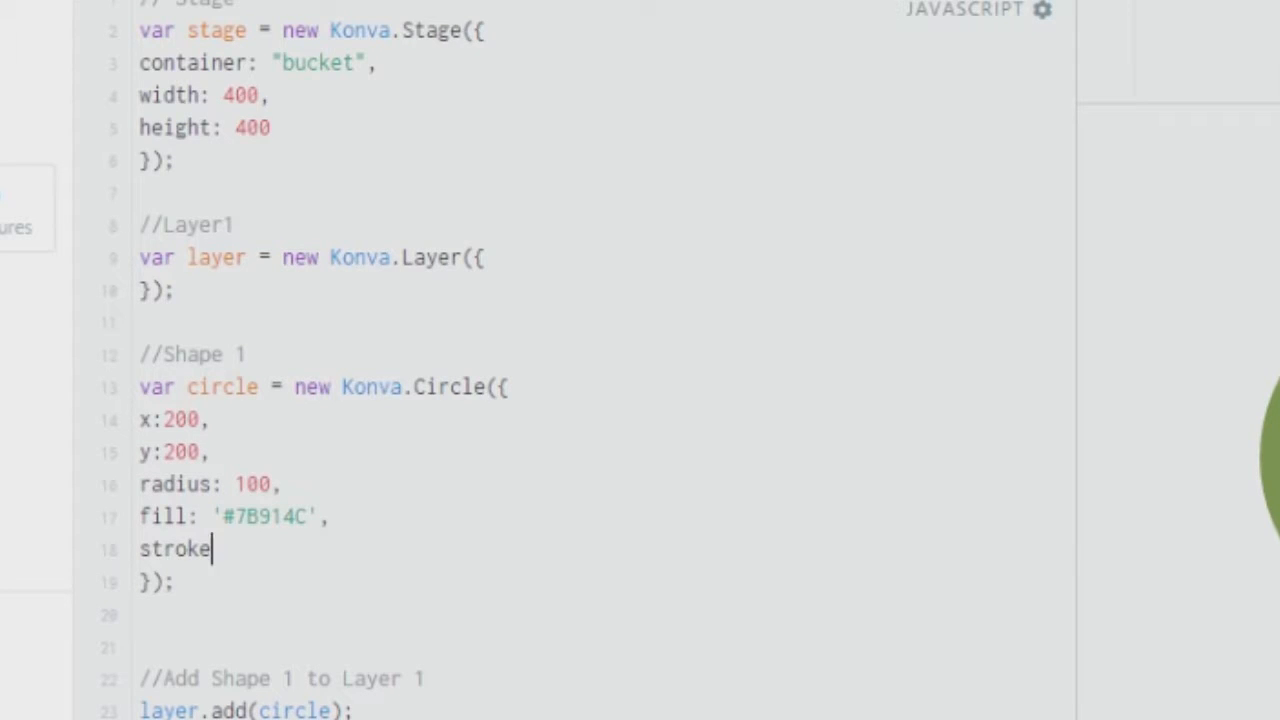
text(: 'black)
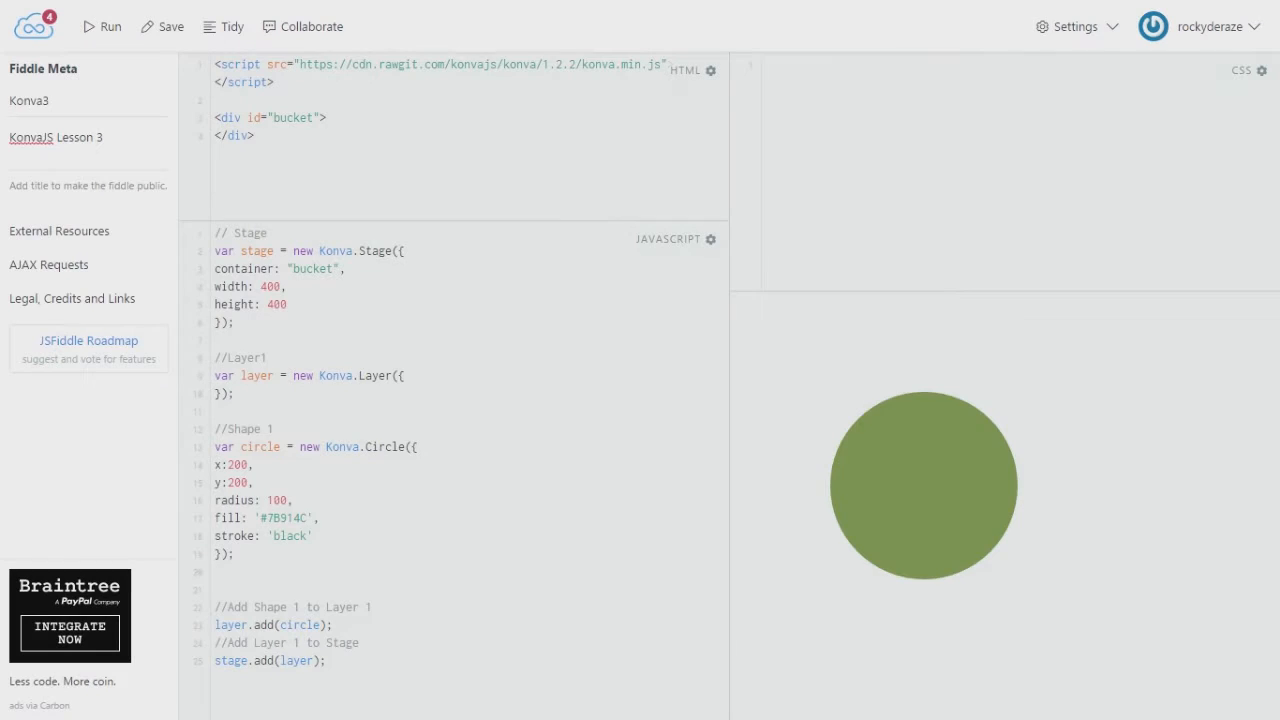
click(100, 26)
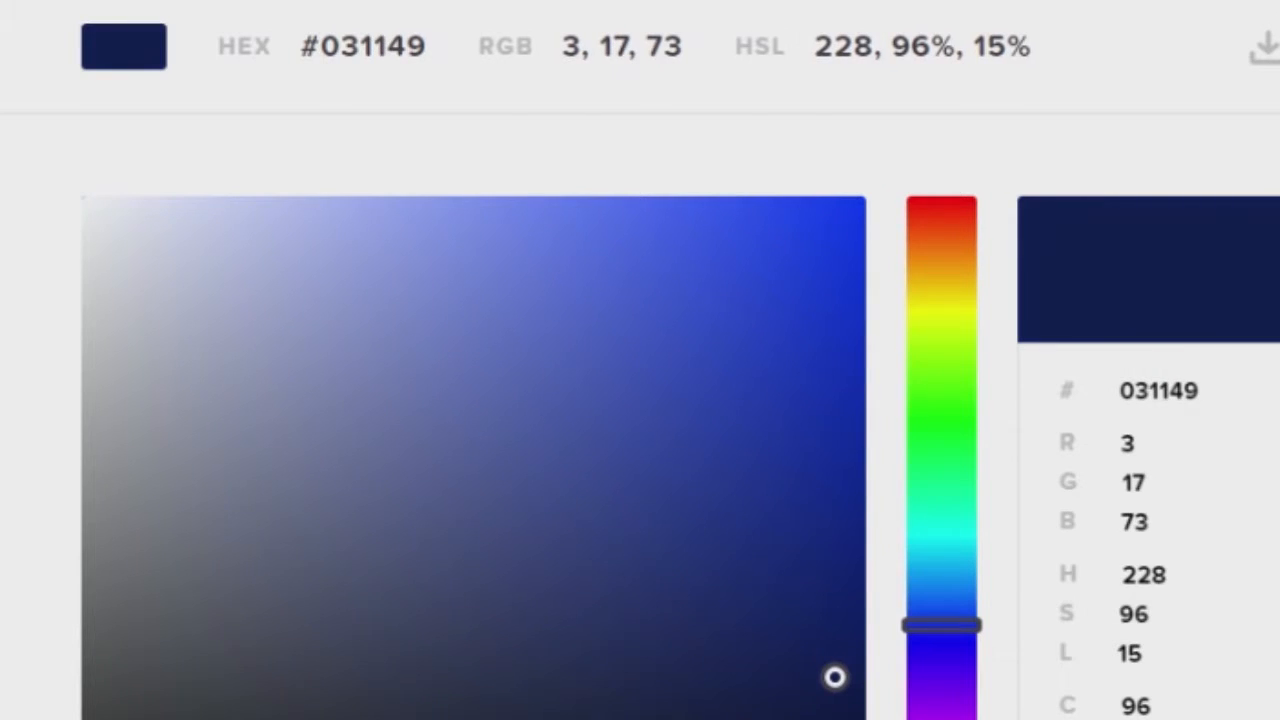
Step: Replace the stroke value with navy #031149 and begin a new stroke property line
right_click(360, 46)
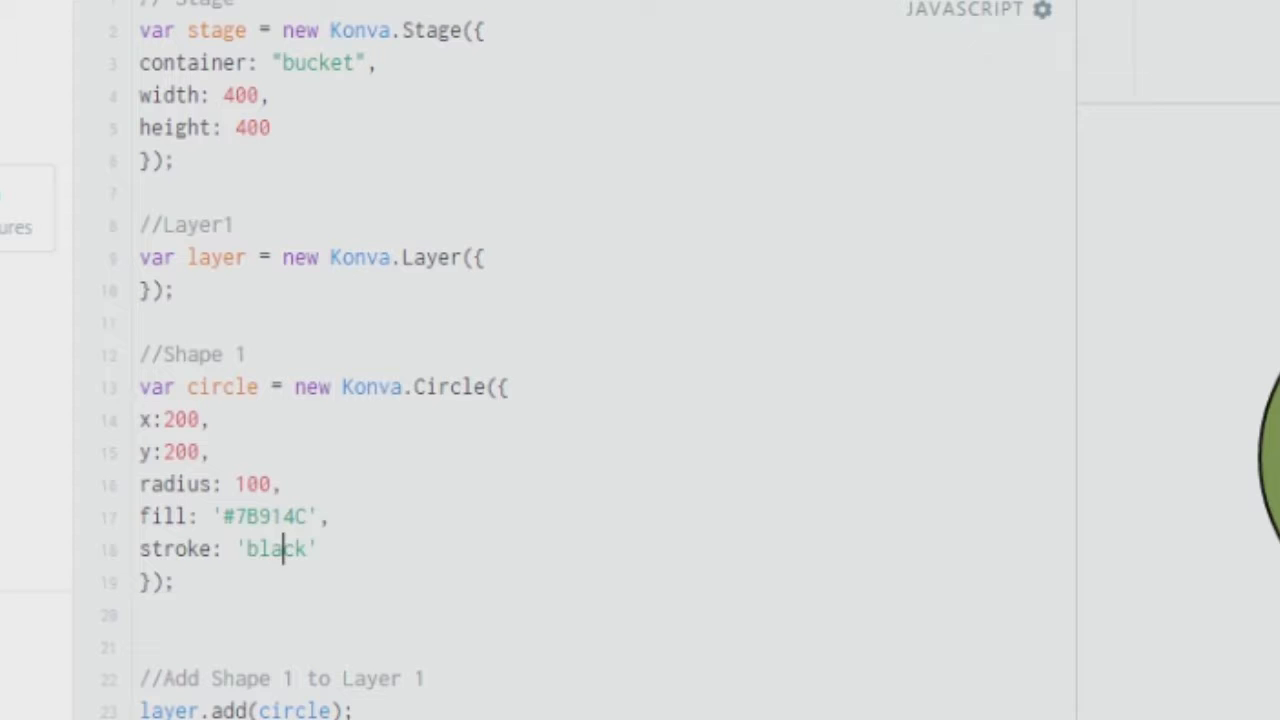
text(#031149)
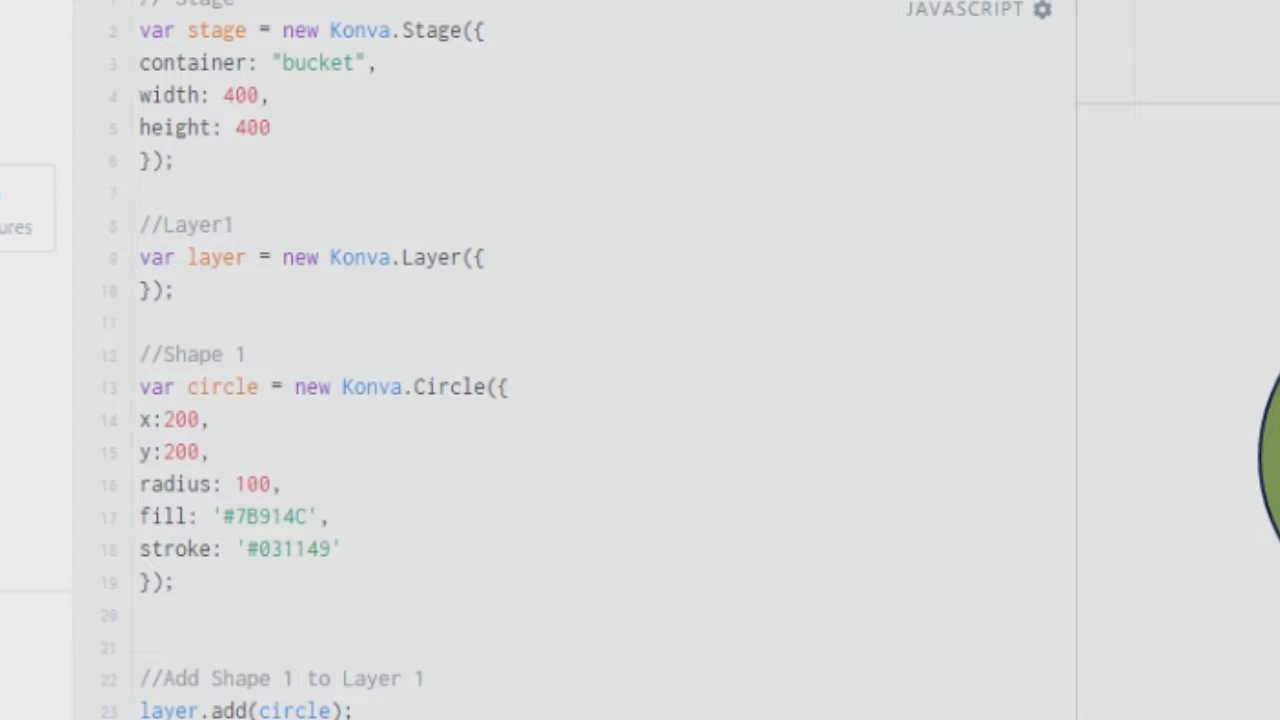
click(342, 548)
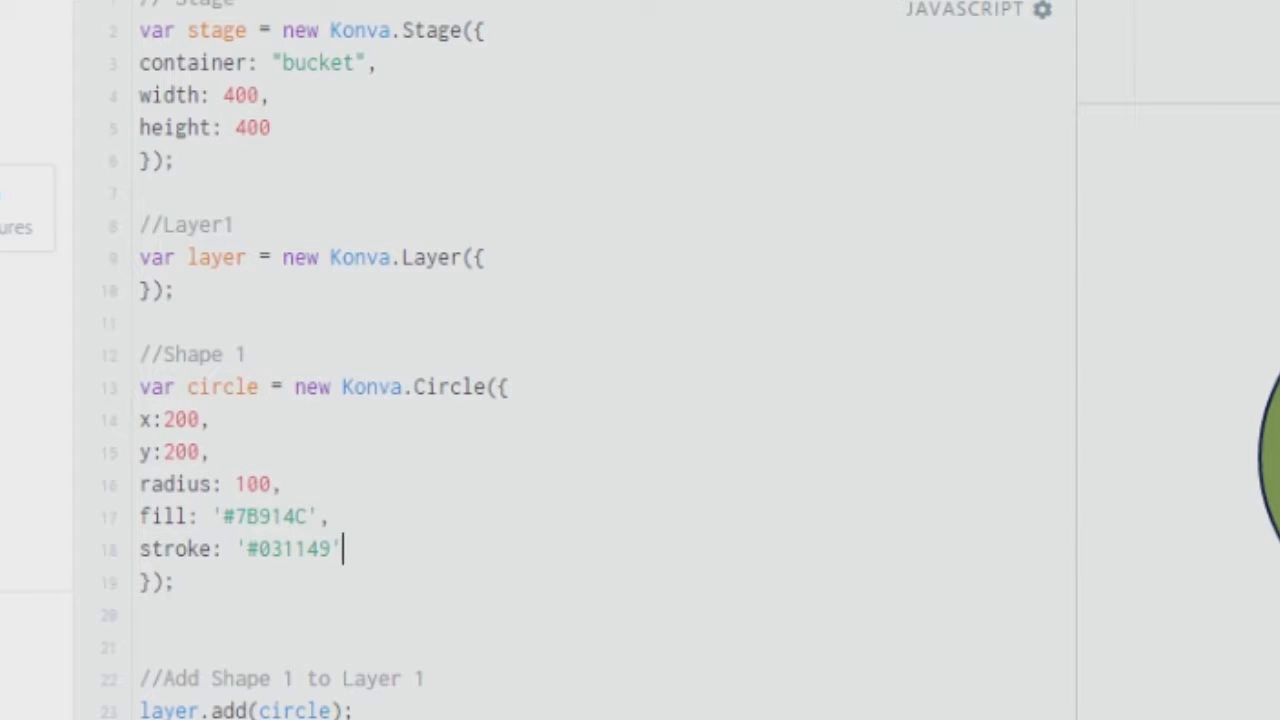
text(,)
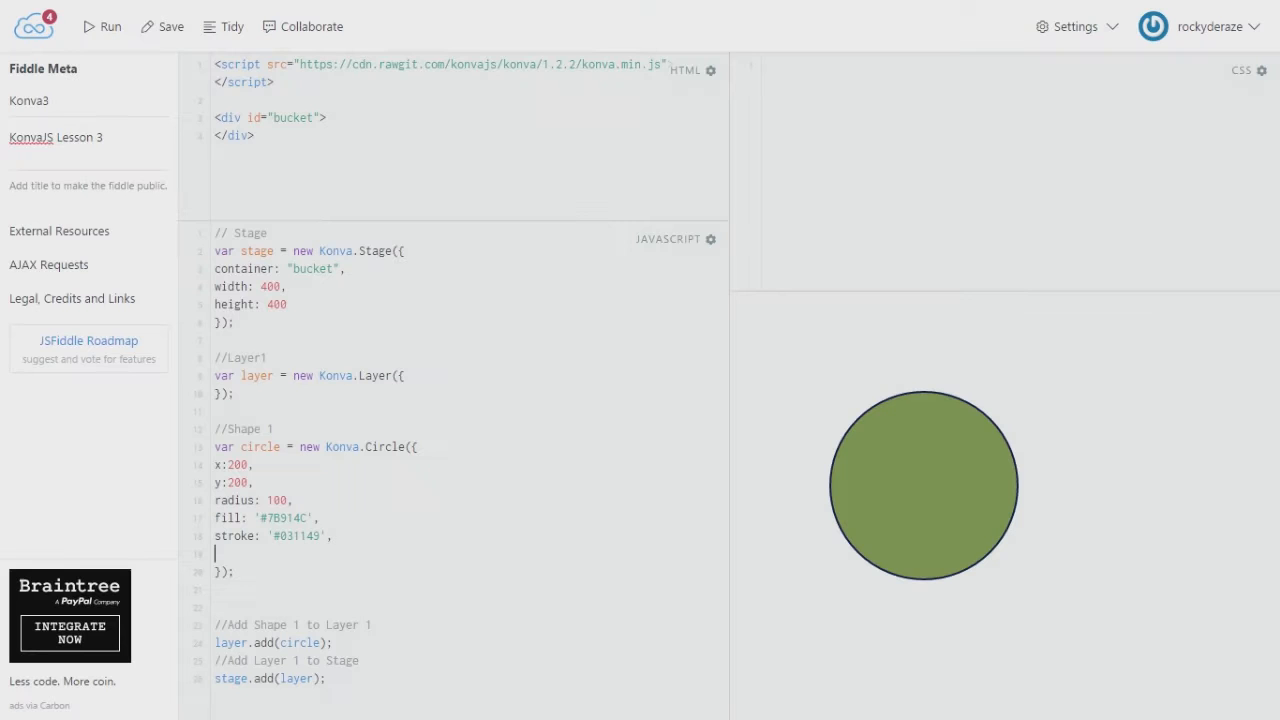
text(strokeWidth:)
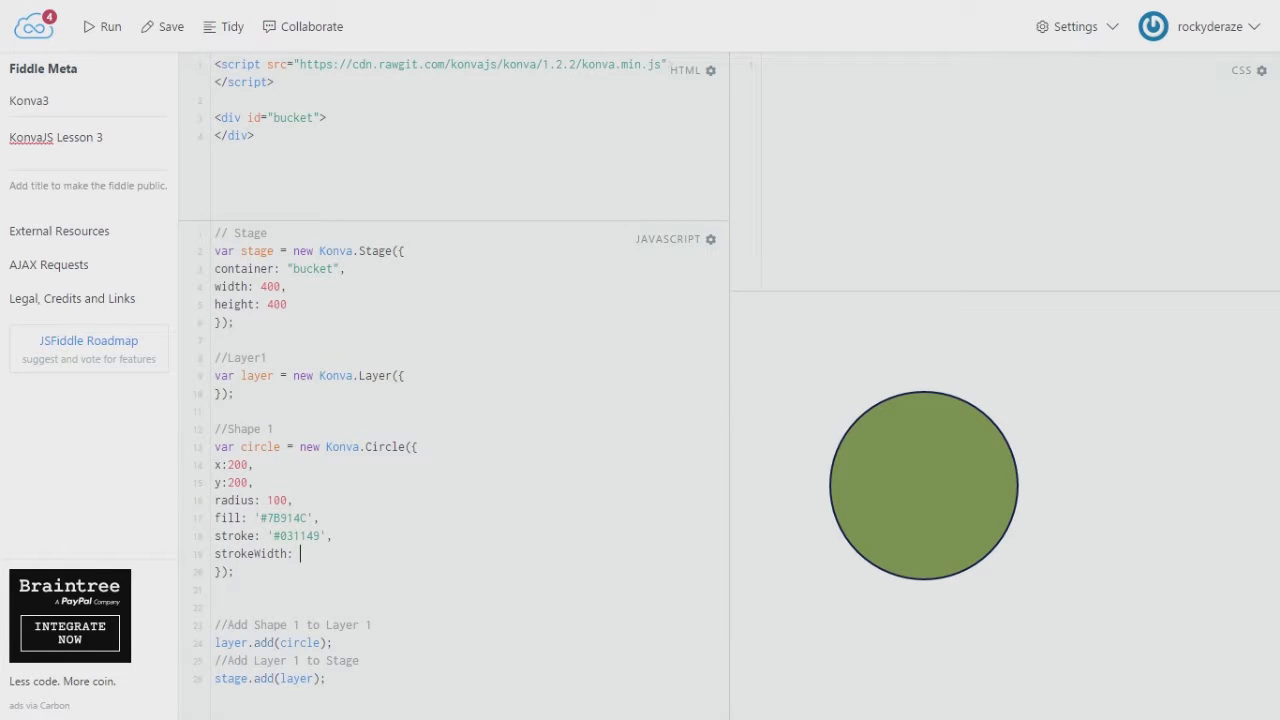
Step: Set strokeWidth to 10, then reduce it to 9 and rerun the fiddle
text(10)
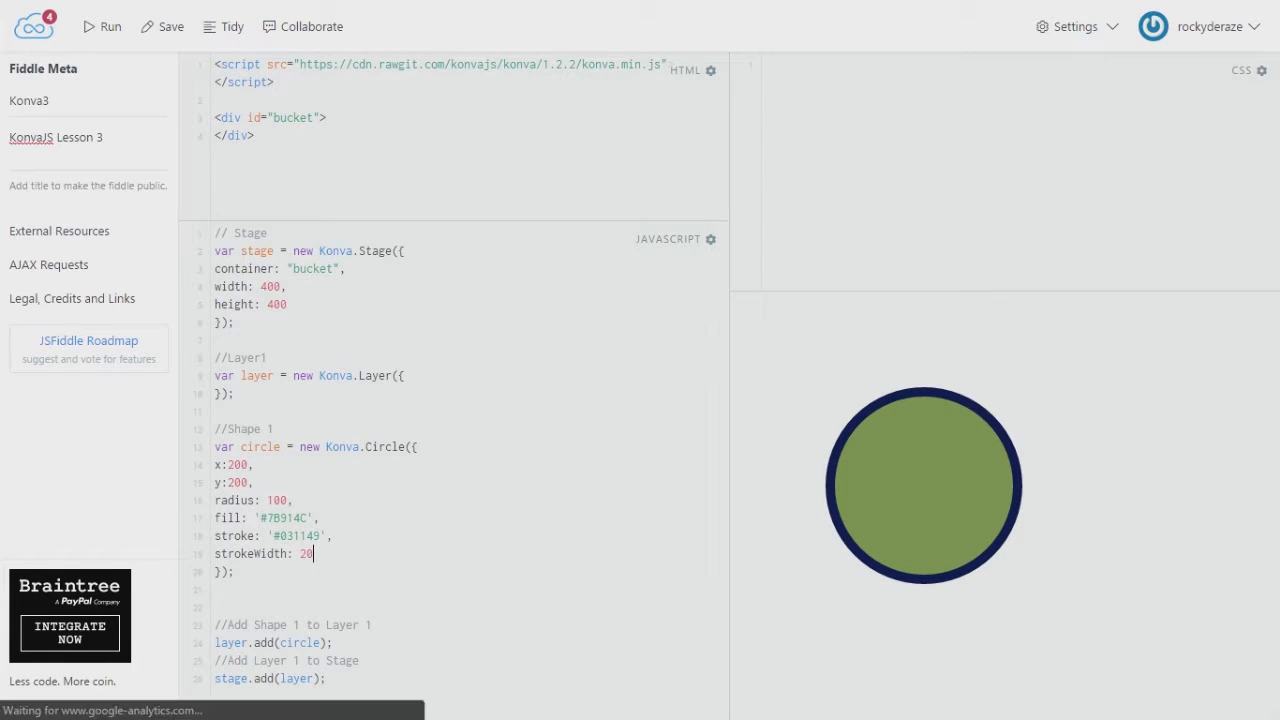
key(Backspace)
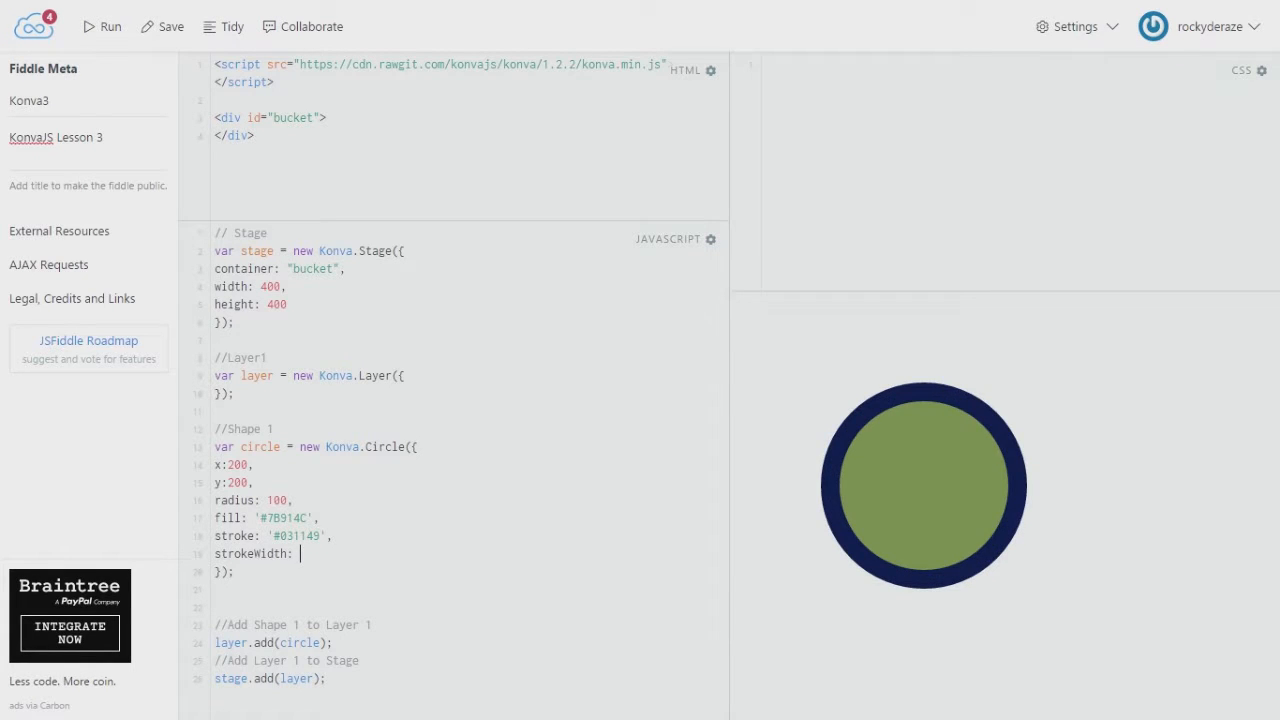
text(9)
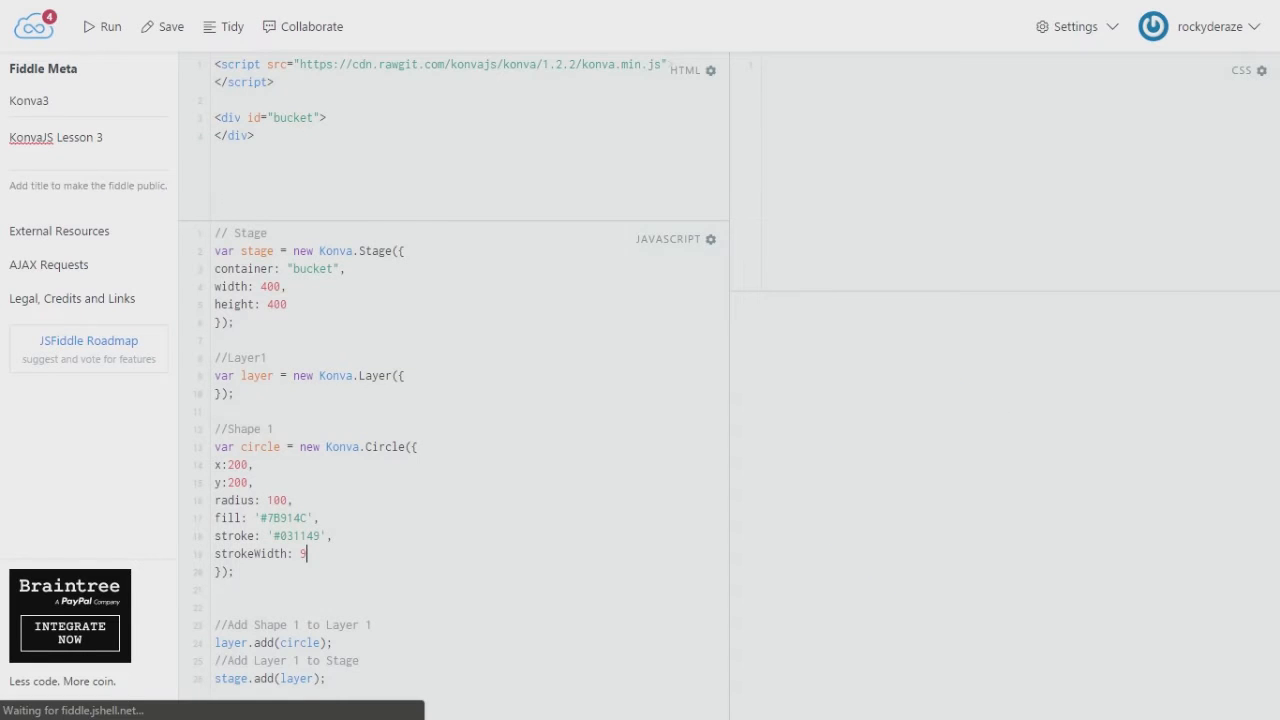
click(100, 26)
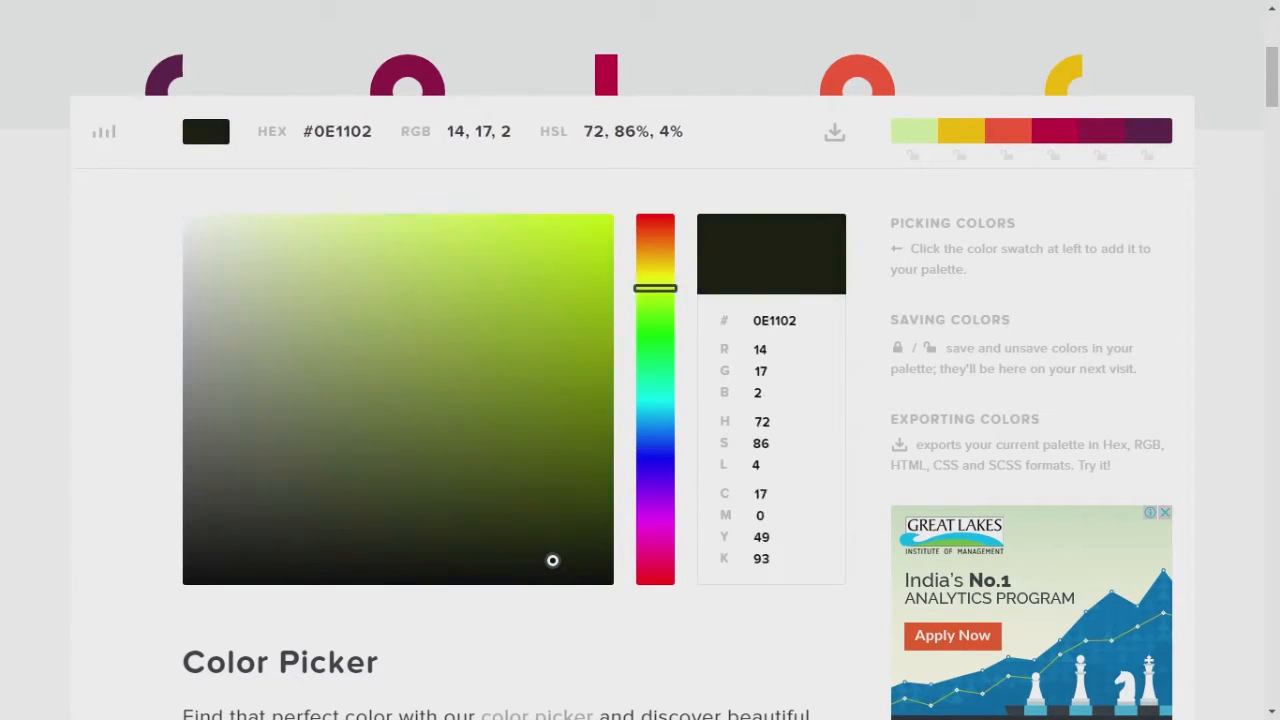
Step: Pick a yellowish olive on the colour picker and enter #988E1B as the circle's colour
click(536, 364)
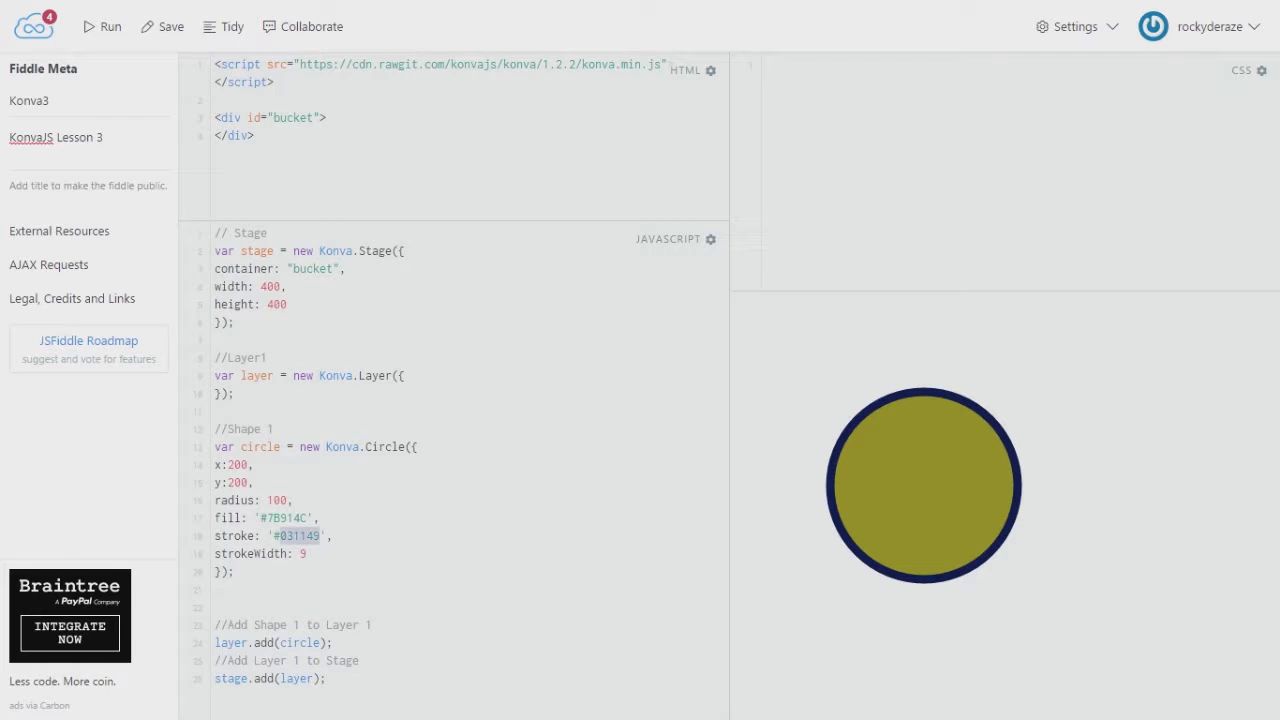
text(988E1B',)
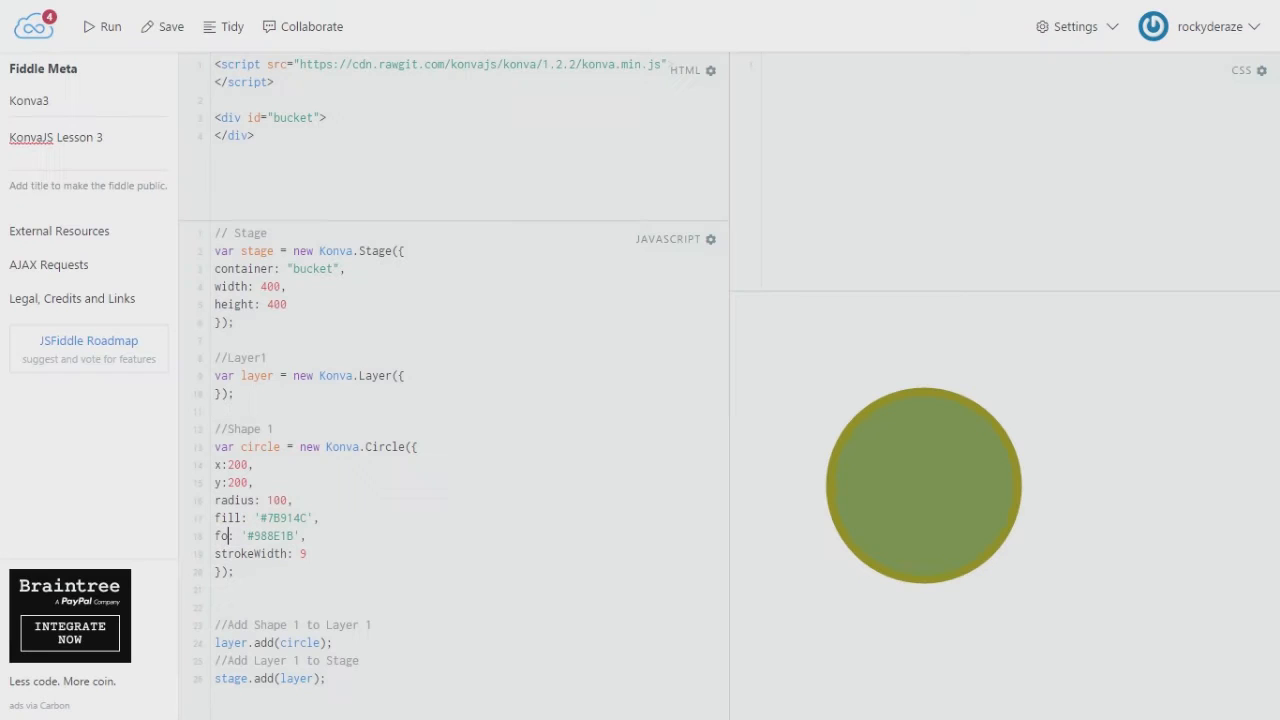
Step: Swap the property names so fill is #988E1B and stroke is #7B914C, then return to the picker
text(ill)
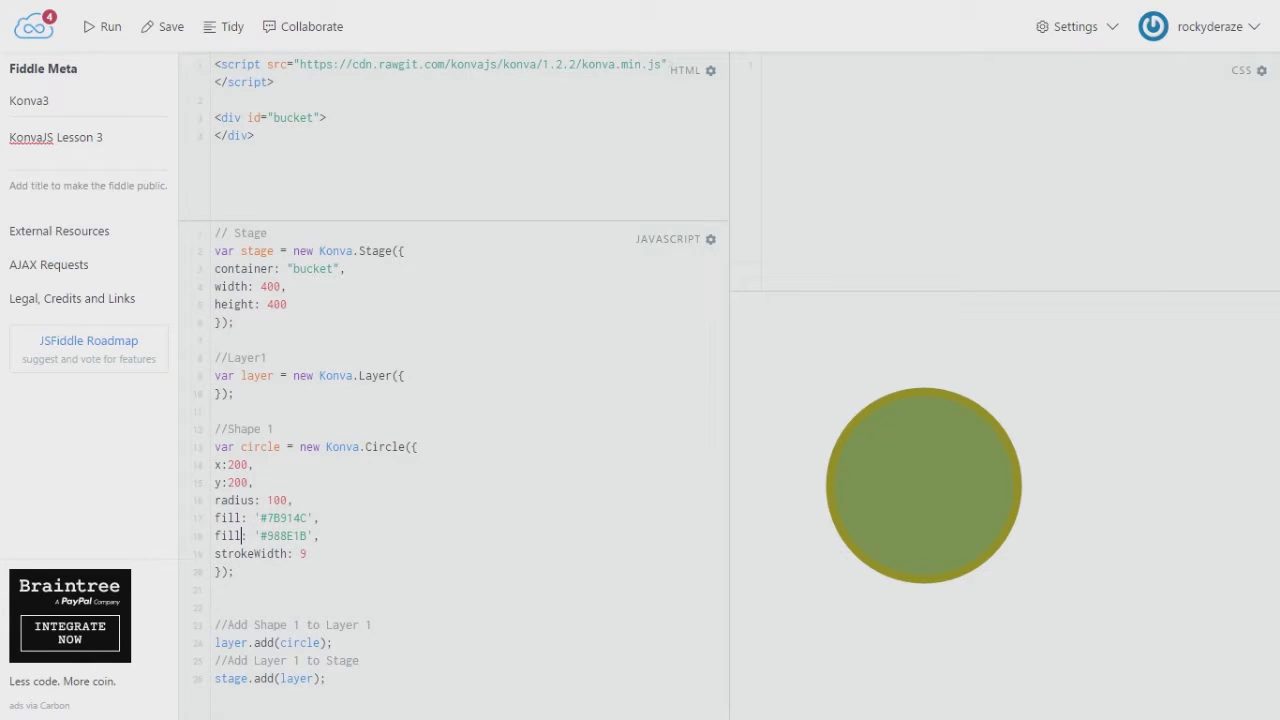
text(stroke)
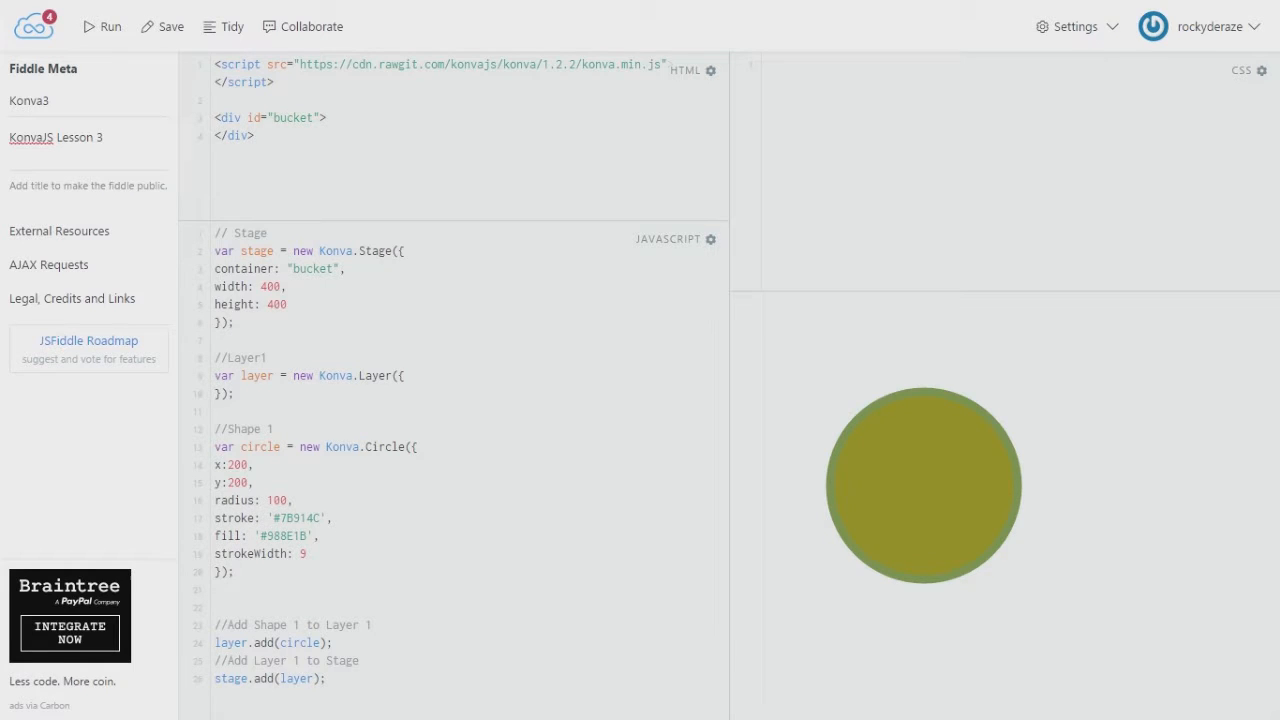
click(258, 518)
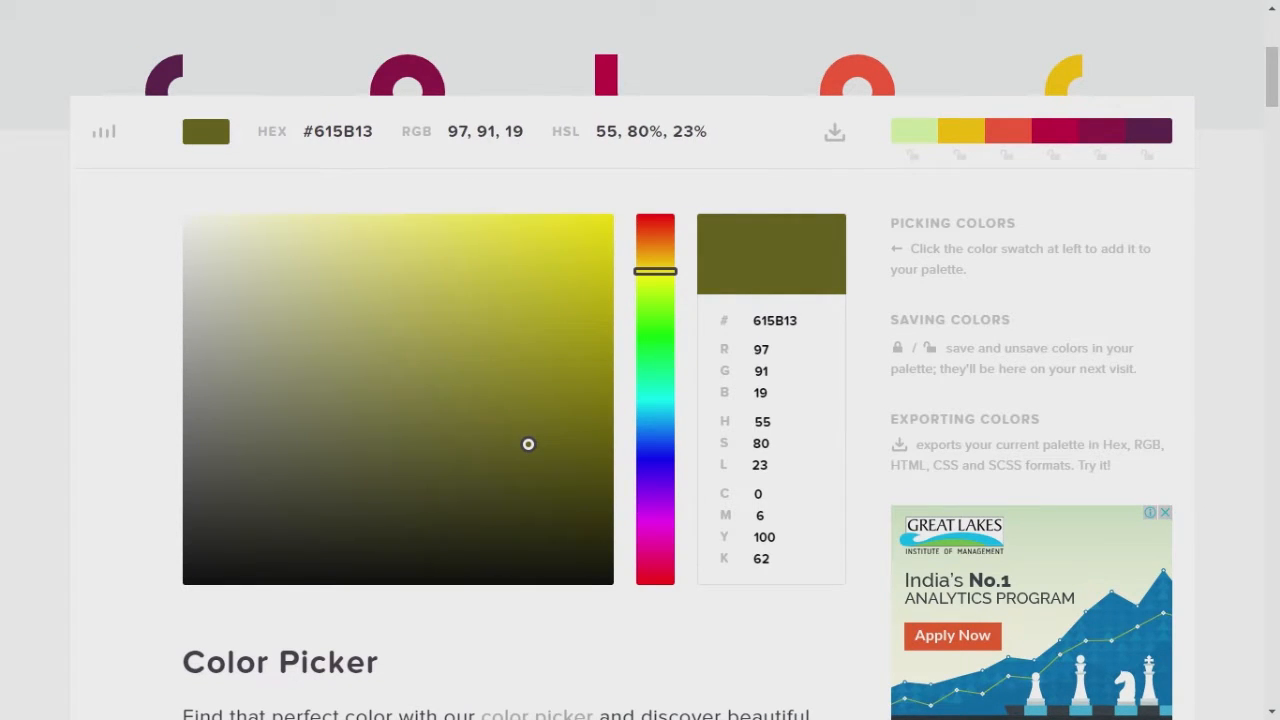
Step: Pick a darker olive shade in the gradient square for the outline
click(536, 468)
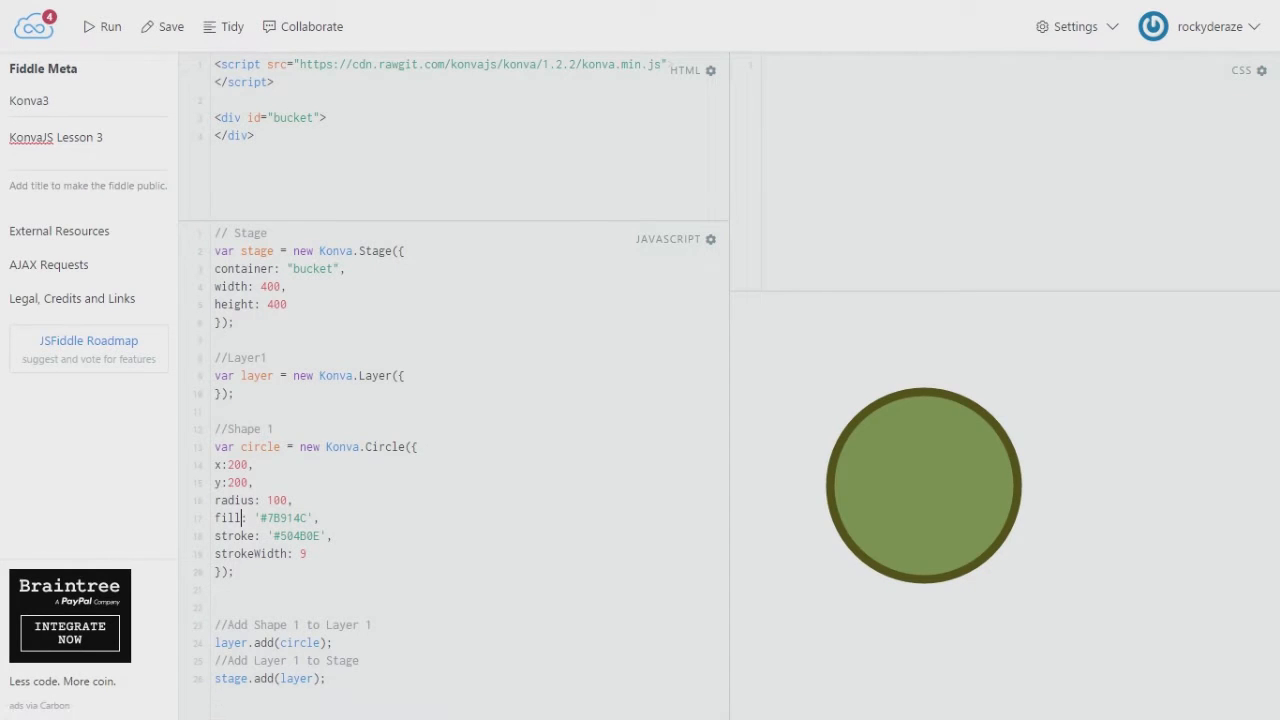
Step: Place the cursor after strokeWidth to start a new property line
click(308, 552)
text(,)
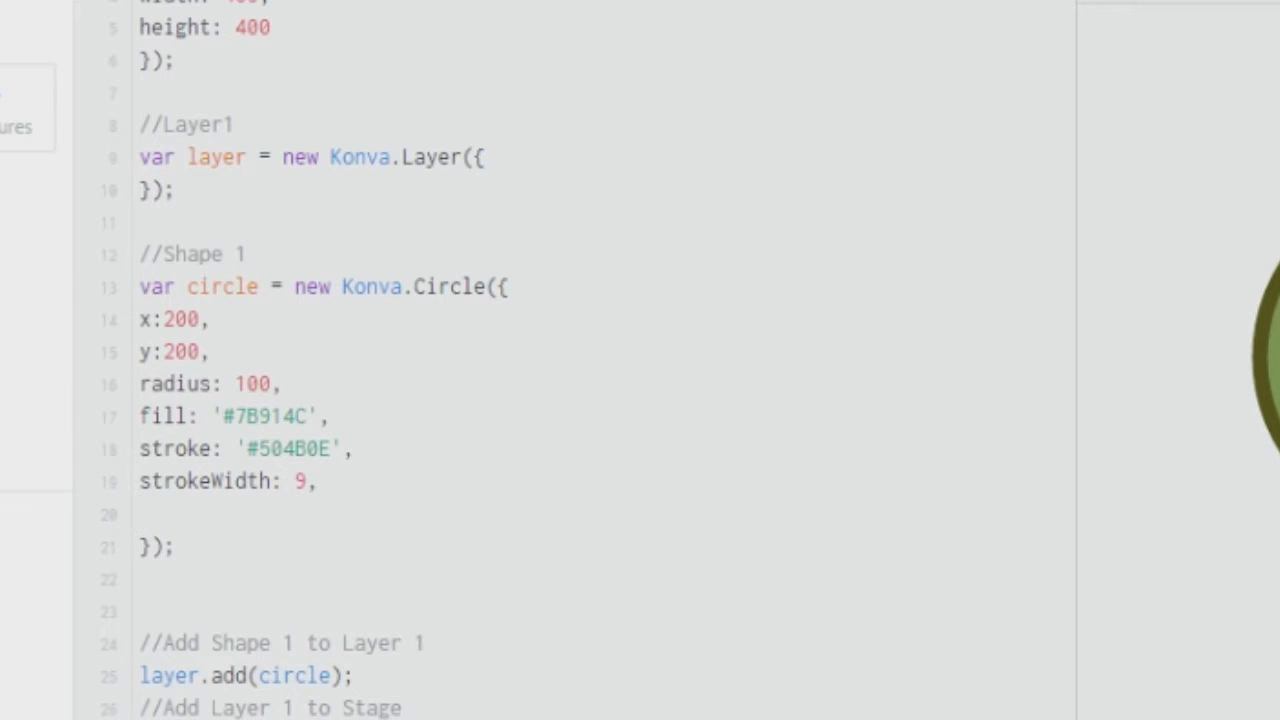
Step: Add ShadowOffsetX and ShadowOffsetY properties so the circle casts an offset black shadow
click(140, 512)
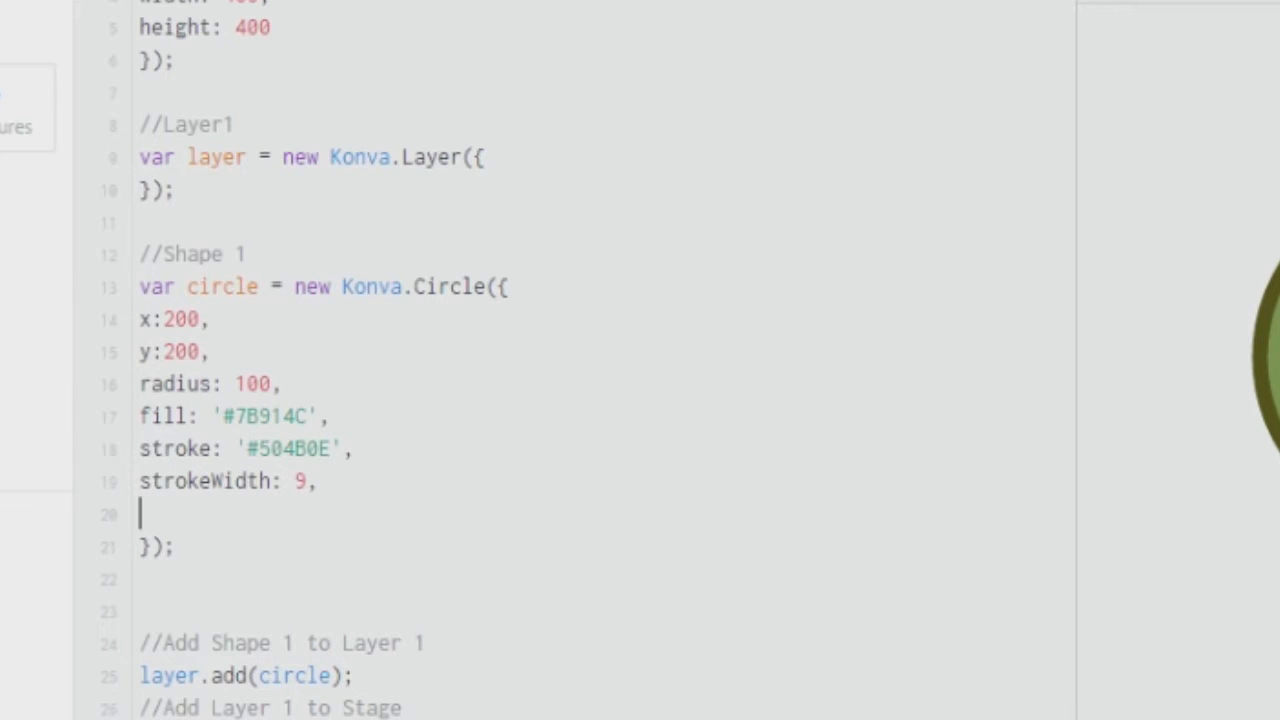
text(Shadow)
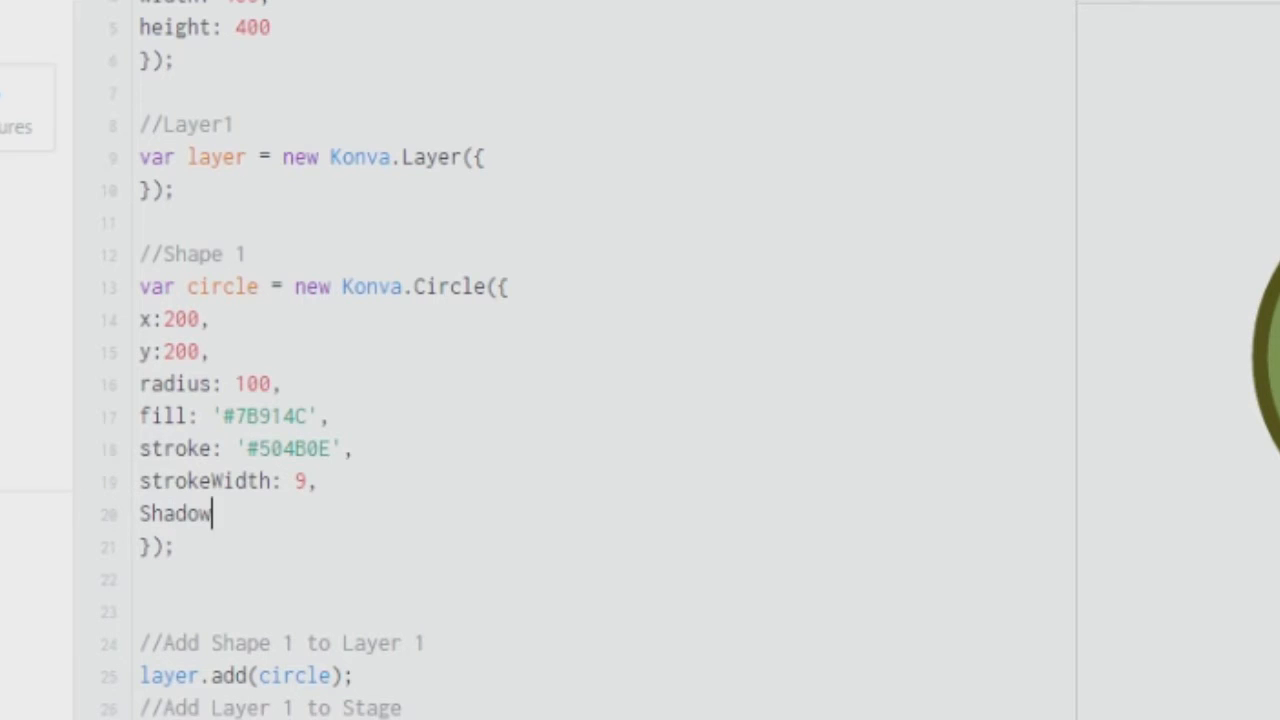
text(Off)
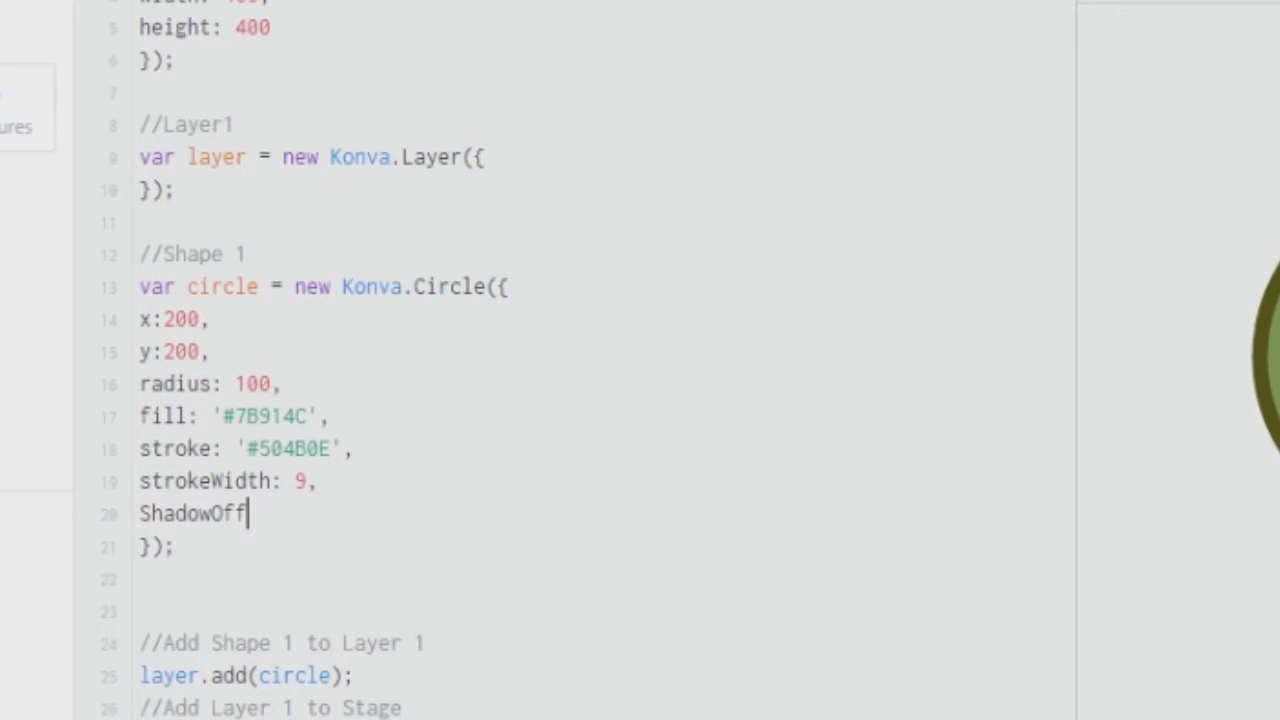
text(setX:)
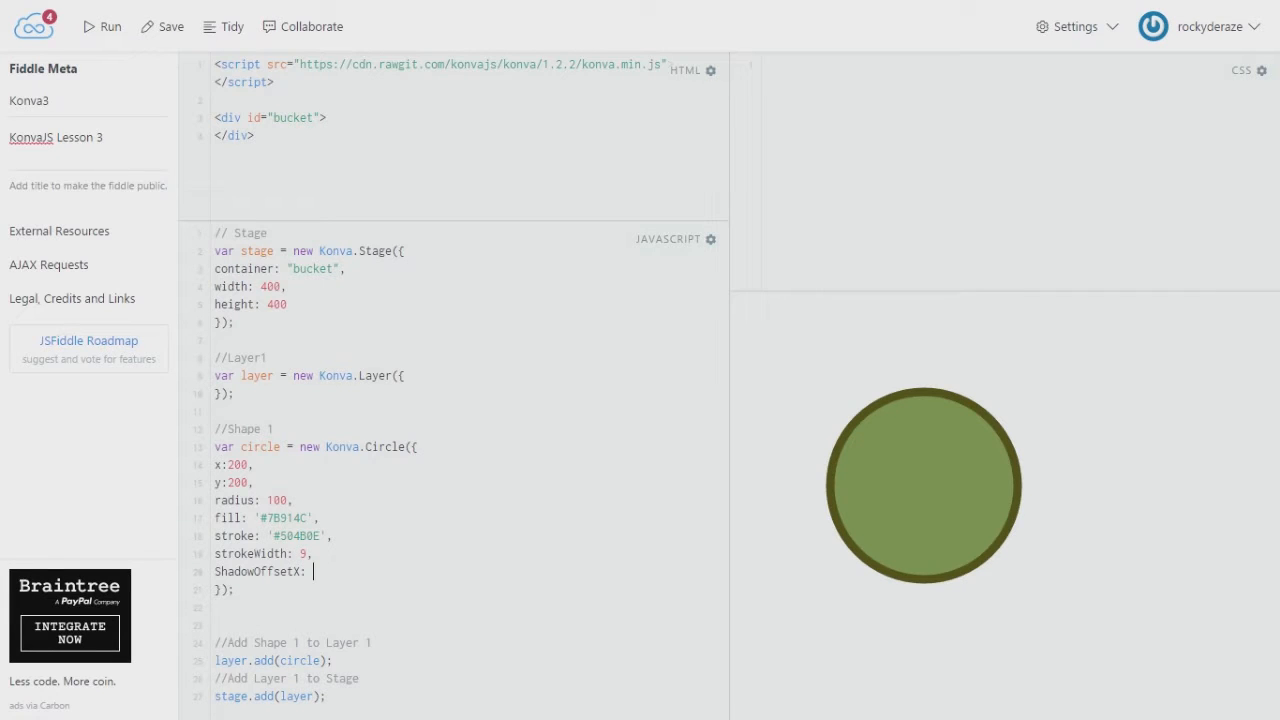
text(20)
text(Sha)
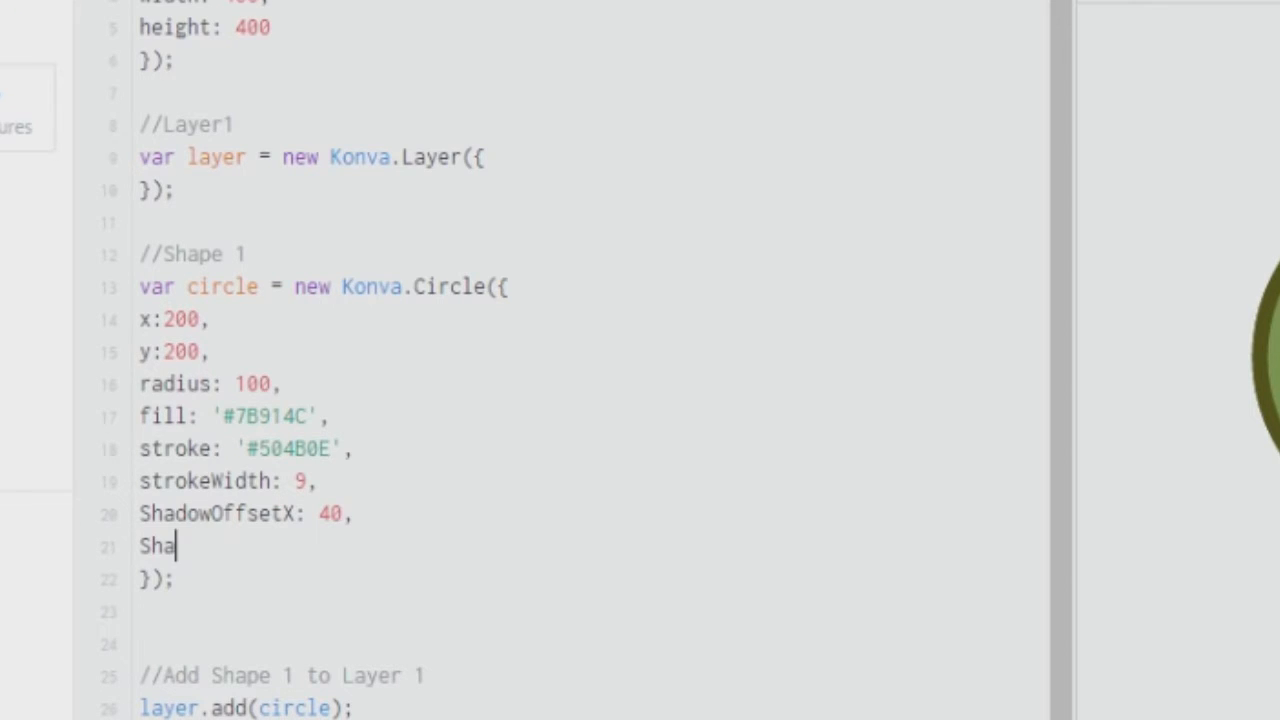
text(dowOf)
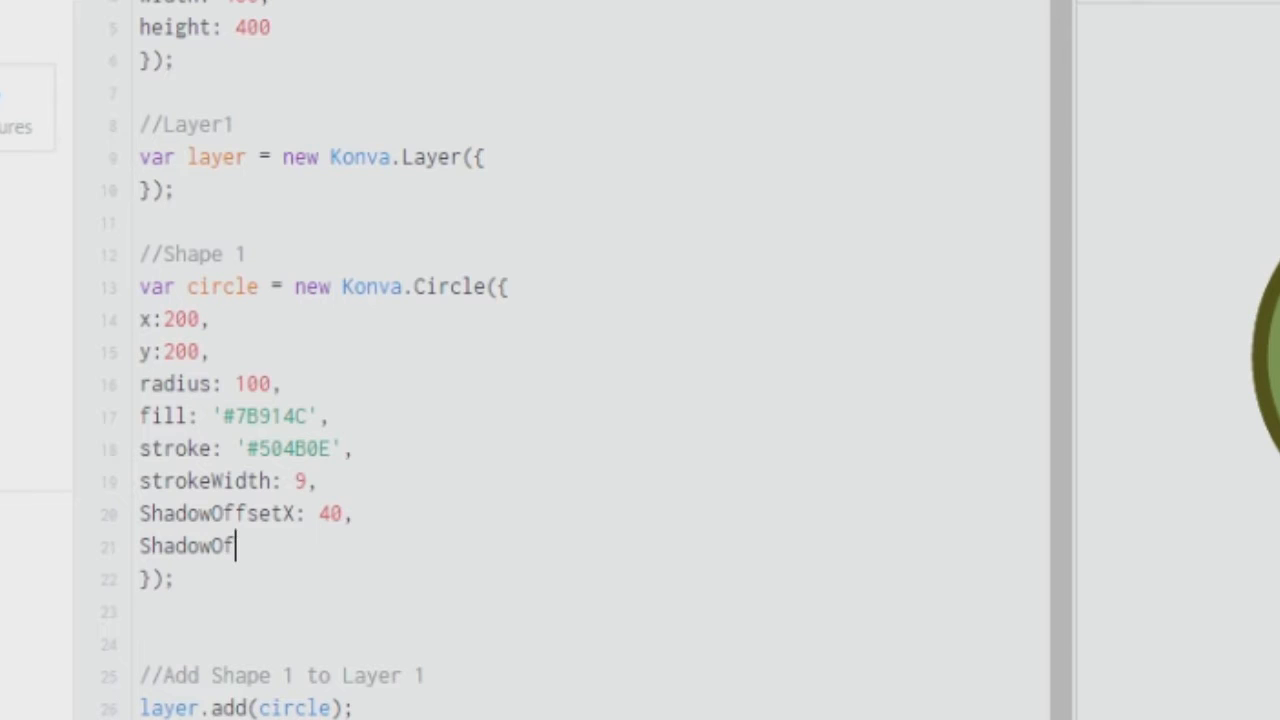
text(fsetY: 30,)
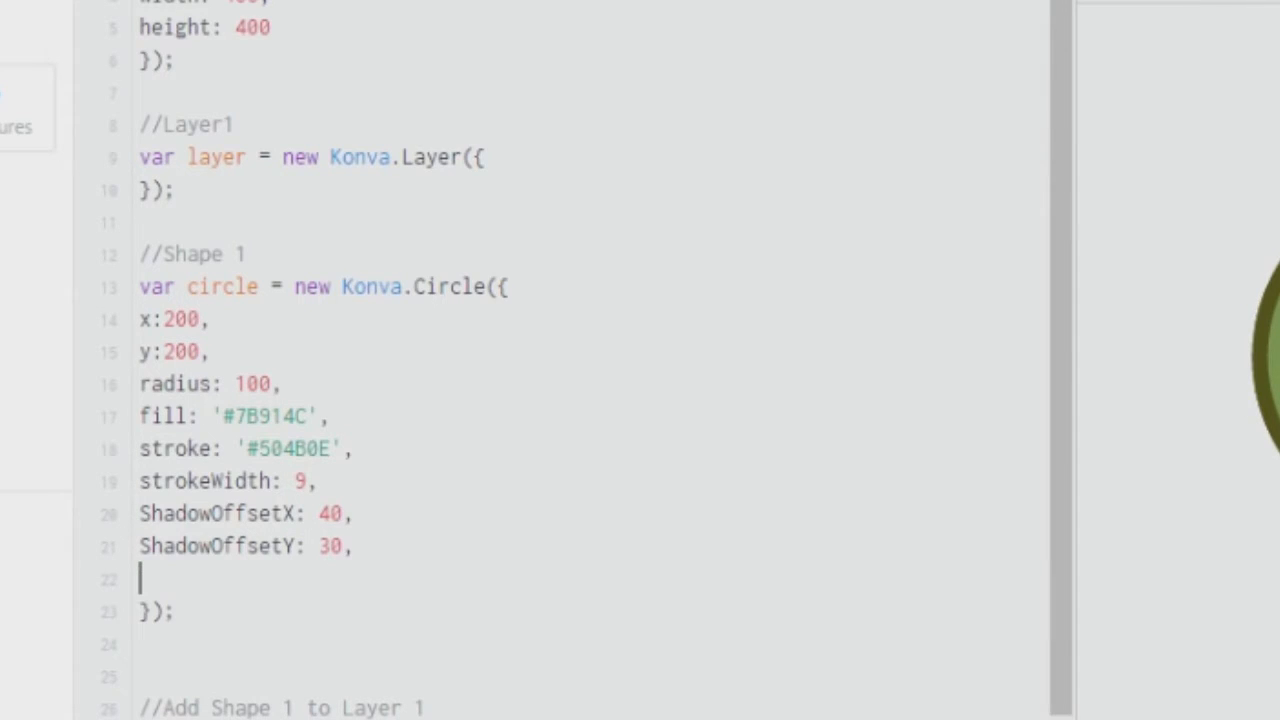
text(ShadowBlur:)
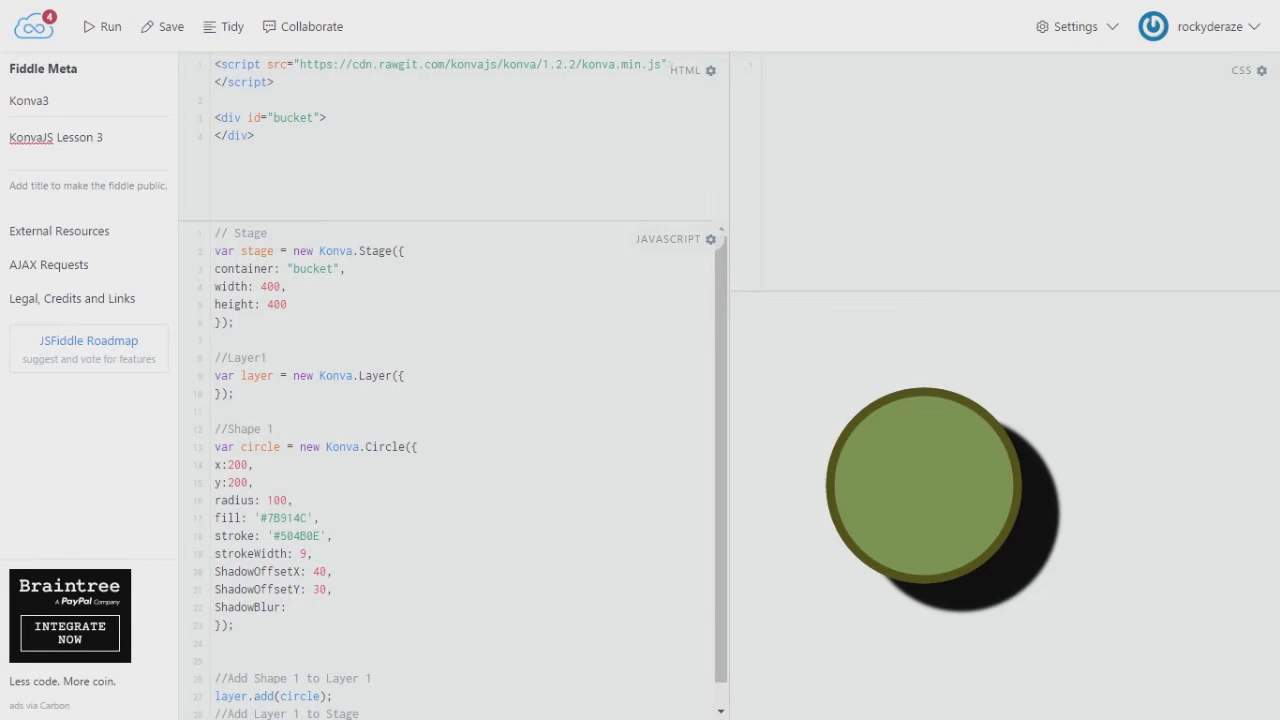
Step: Try ShadowBlur values 40, 200 and 30, settling on 50
text(40)
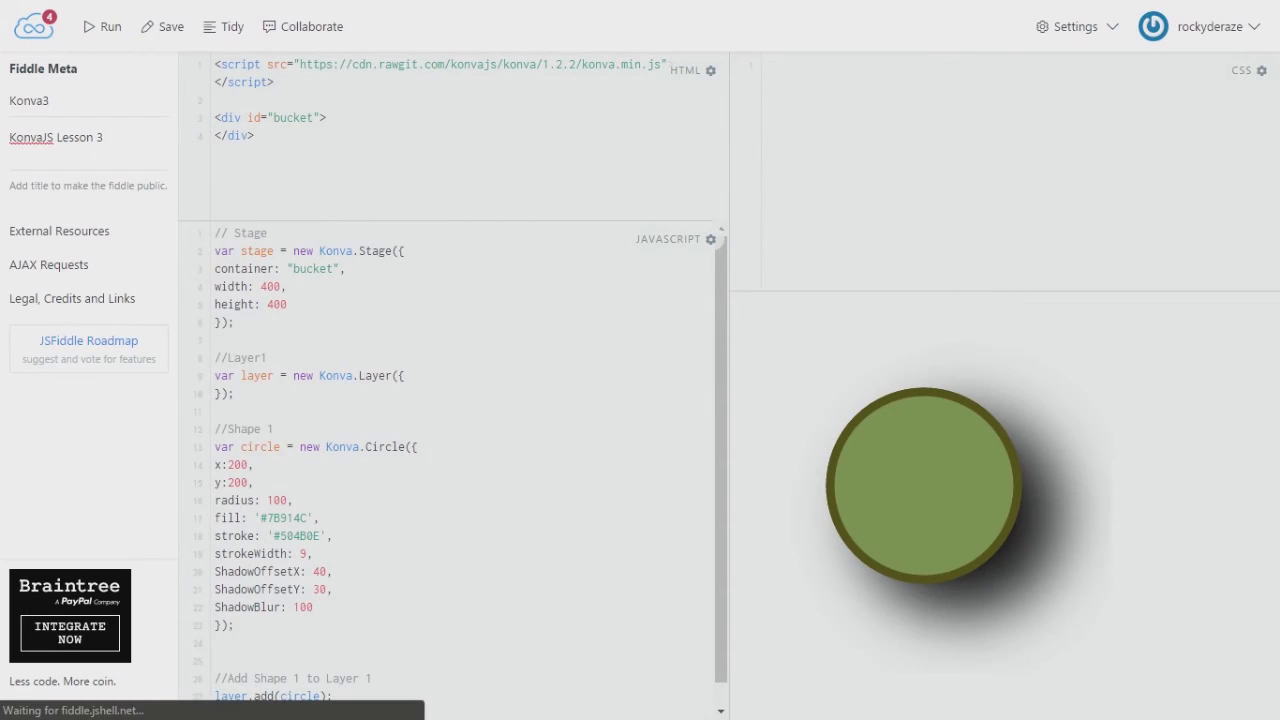
text(2)
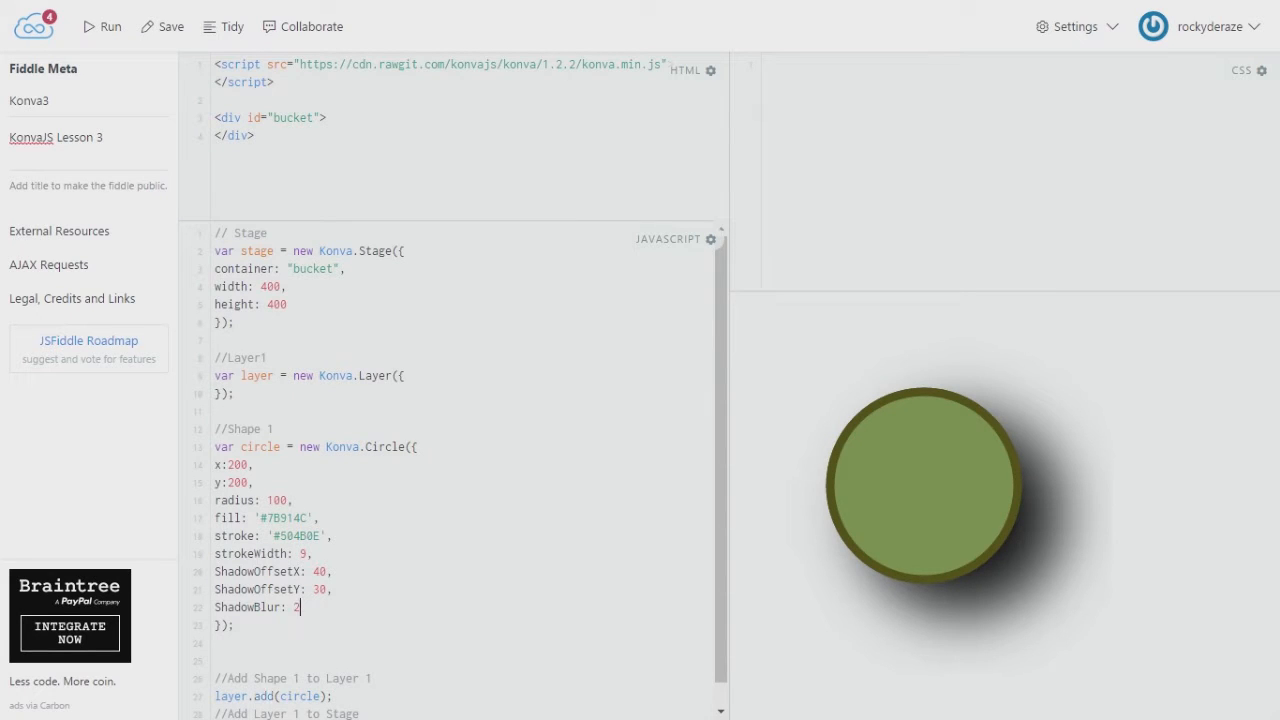
text(00)
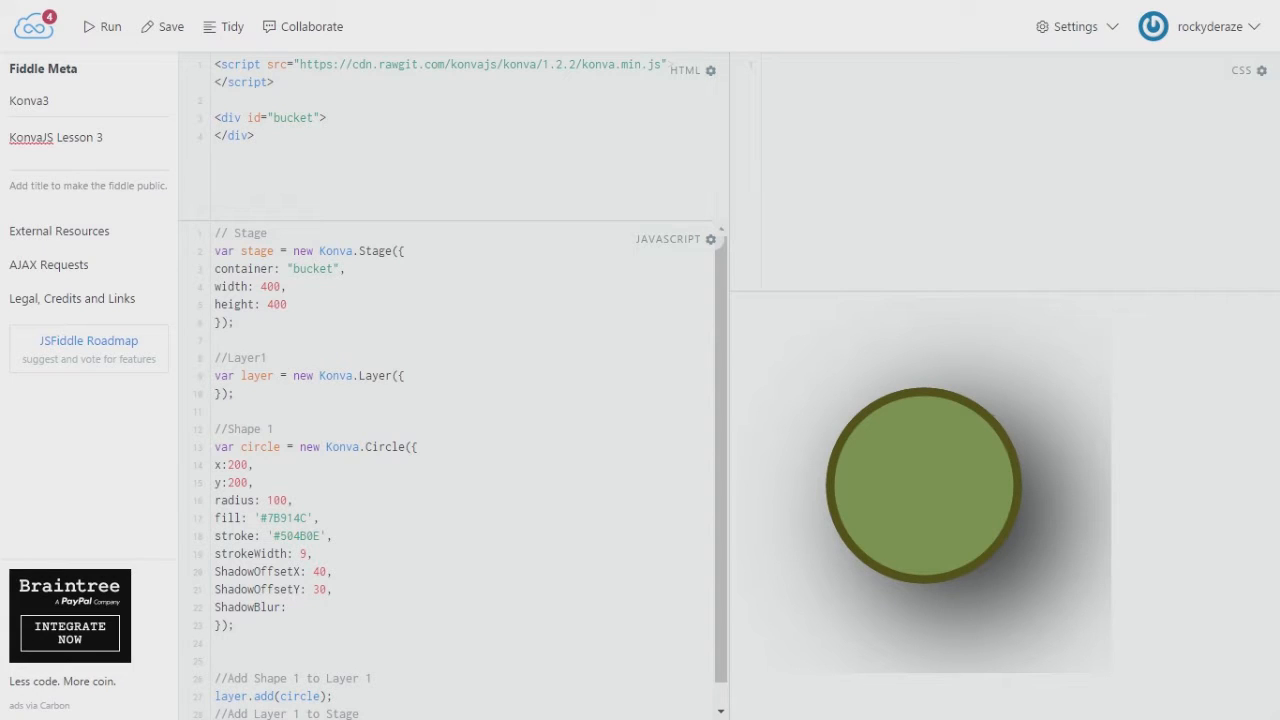
text(30)
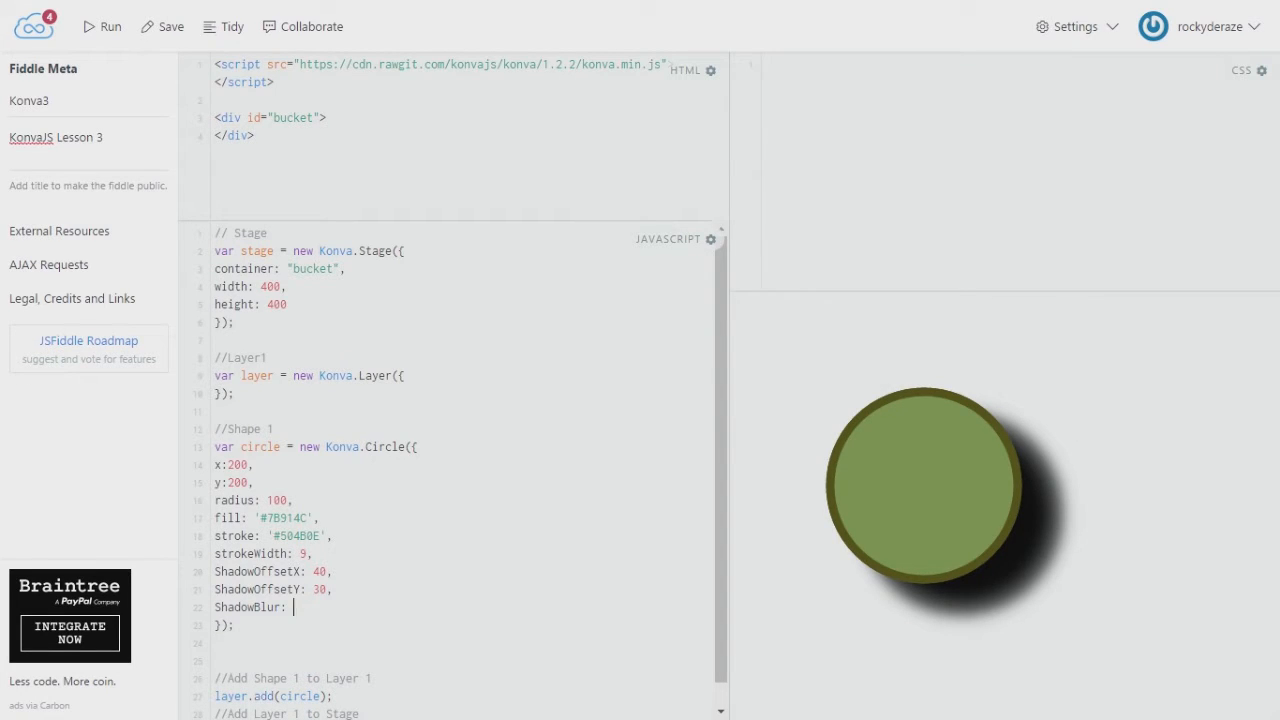
text(50)
text(Op)
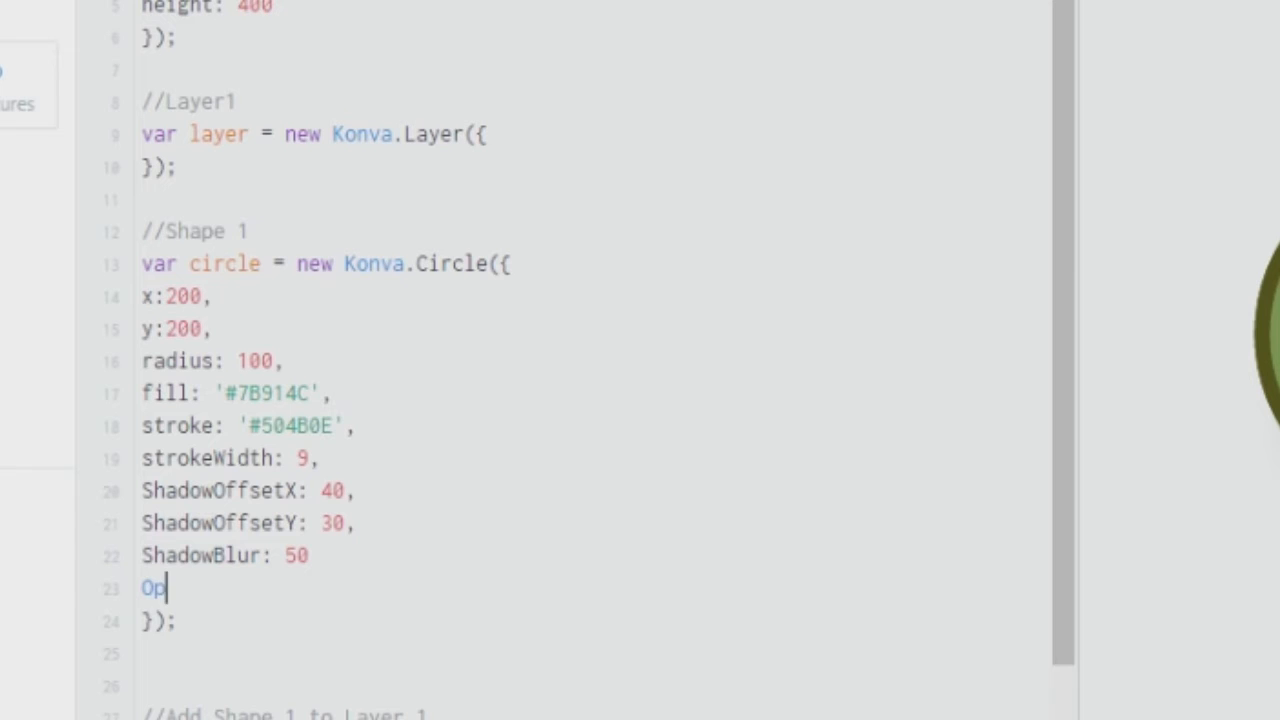
Step: Add an opacity: 0.7 property after ShadowBlur: 50 and run to preview the translucent circle
text(op)
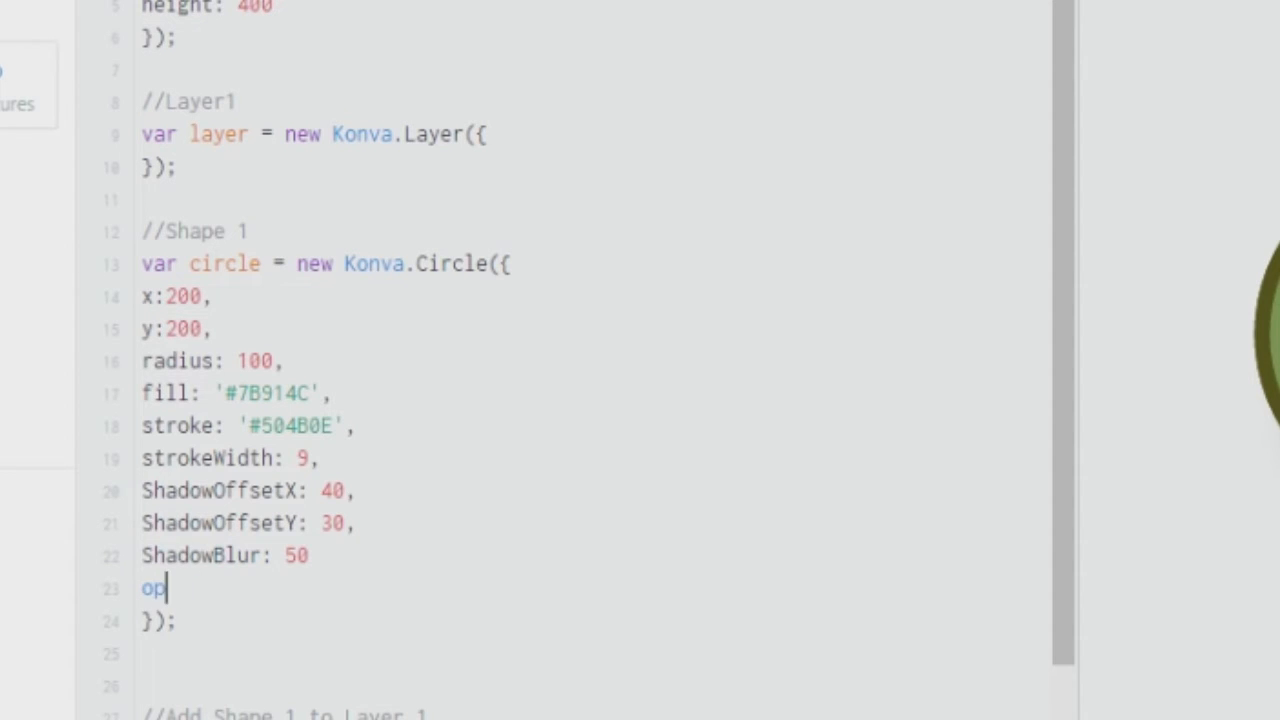
text(acity:)
click(230, 556)
text(,)
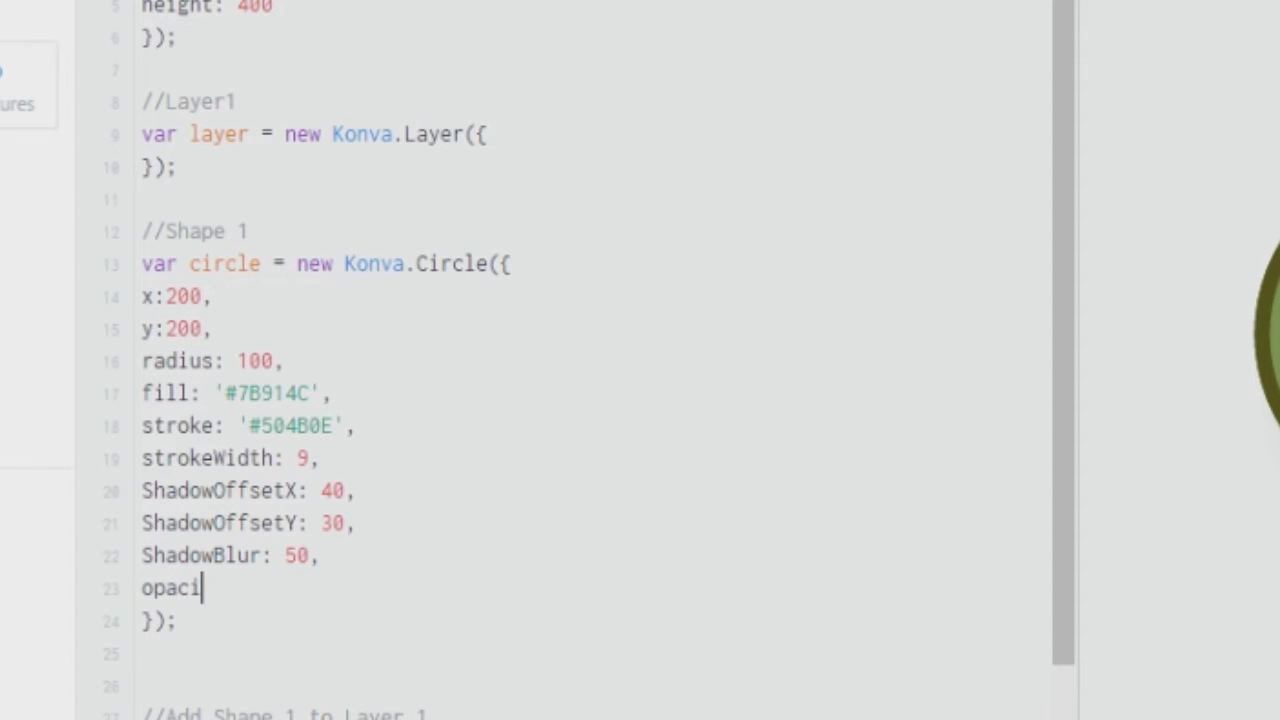
text(ty:)
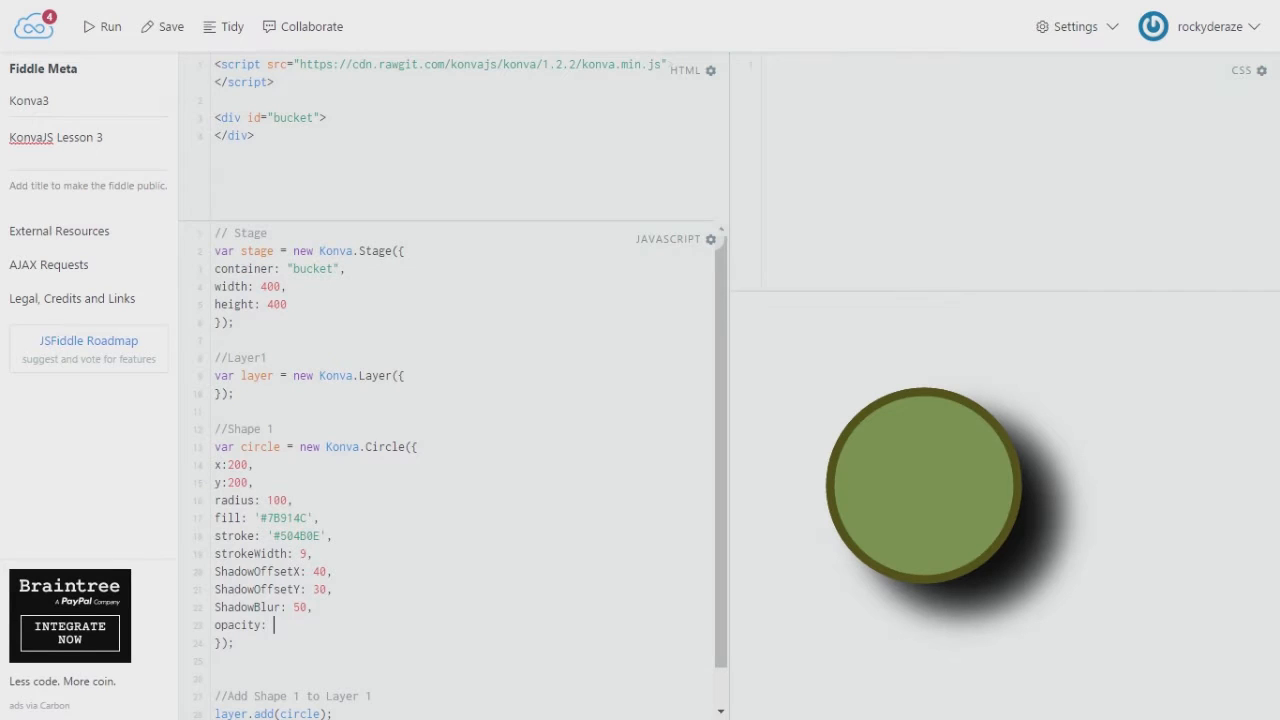
text(0.)
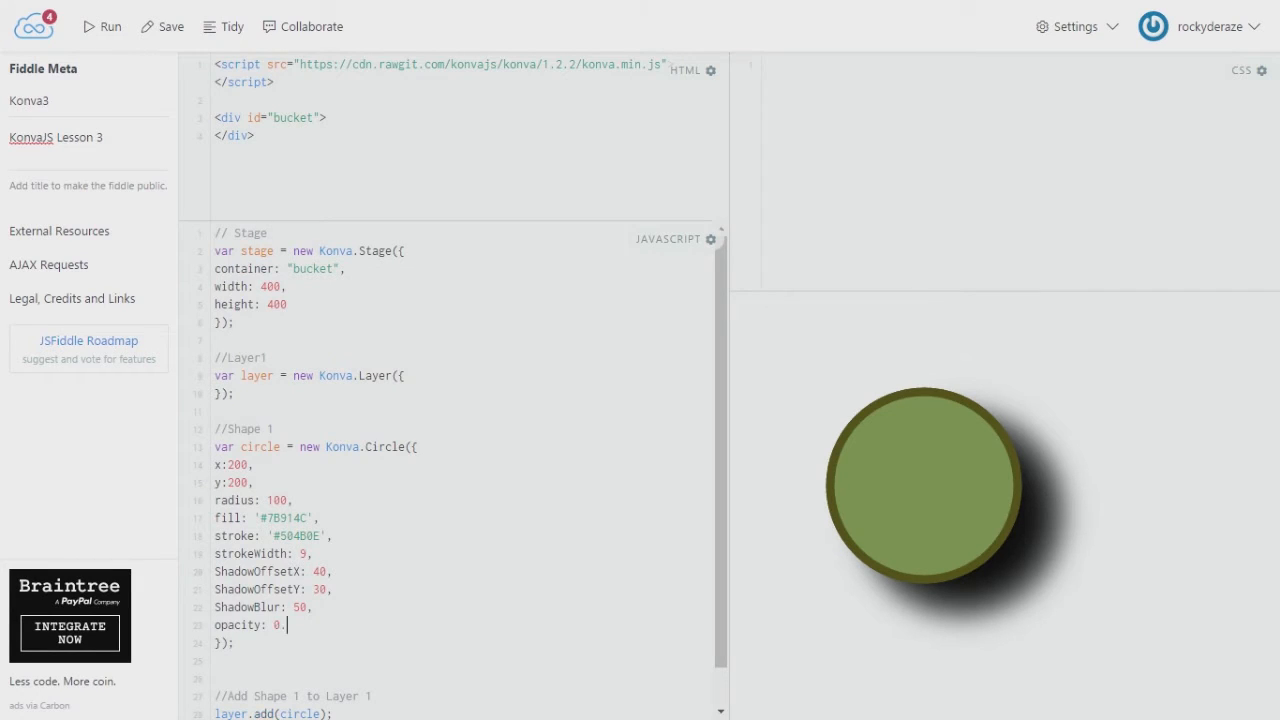
text(7)
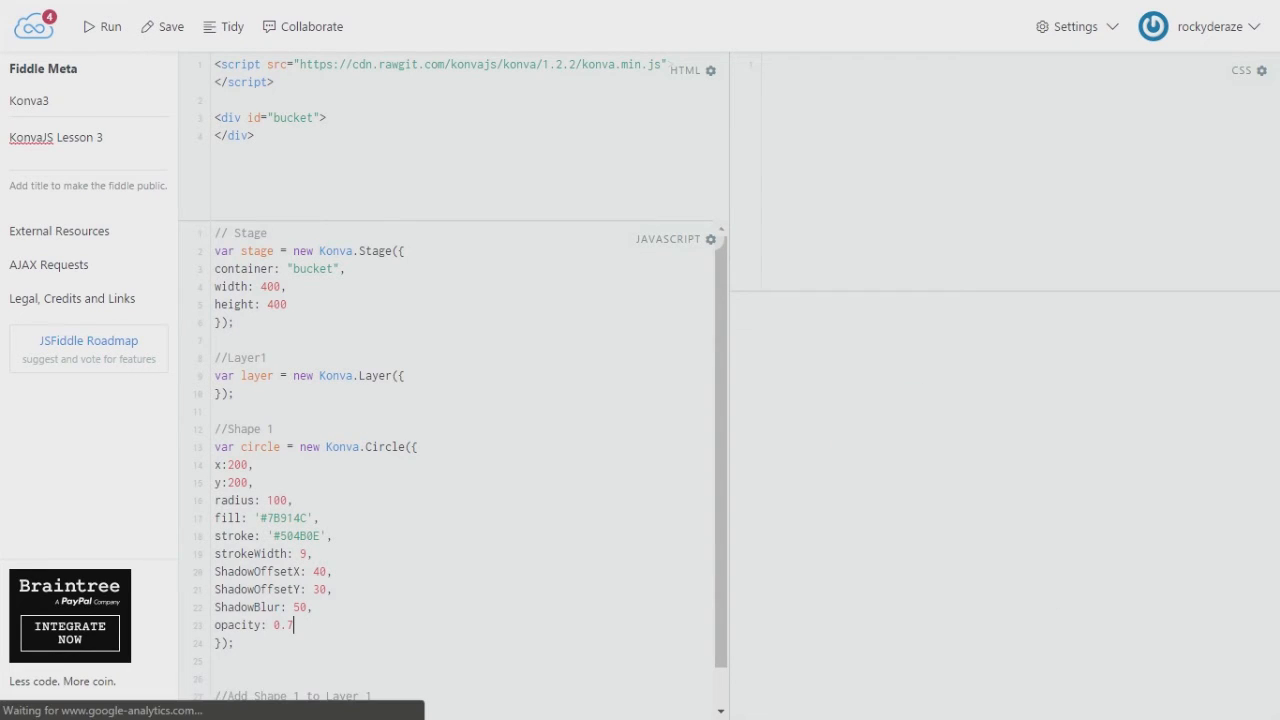
click(102, 26)
text(8)
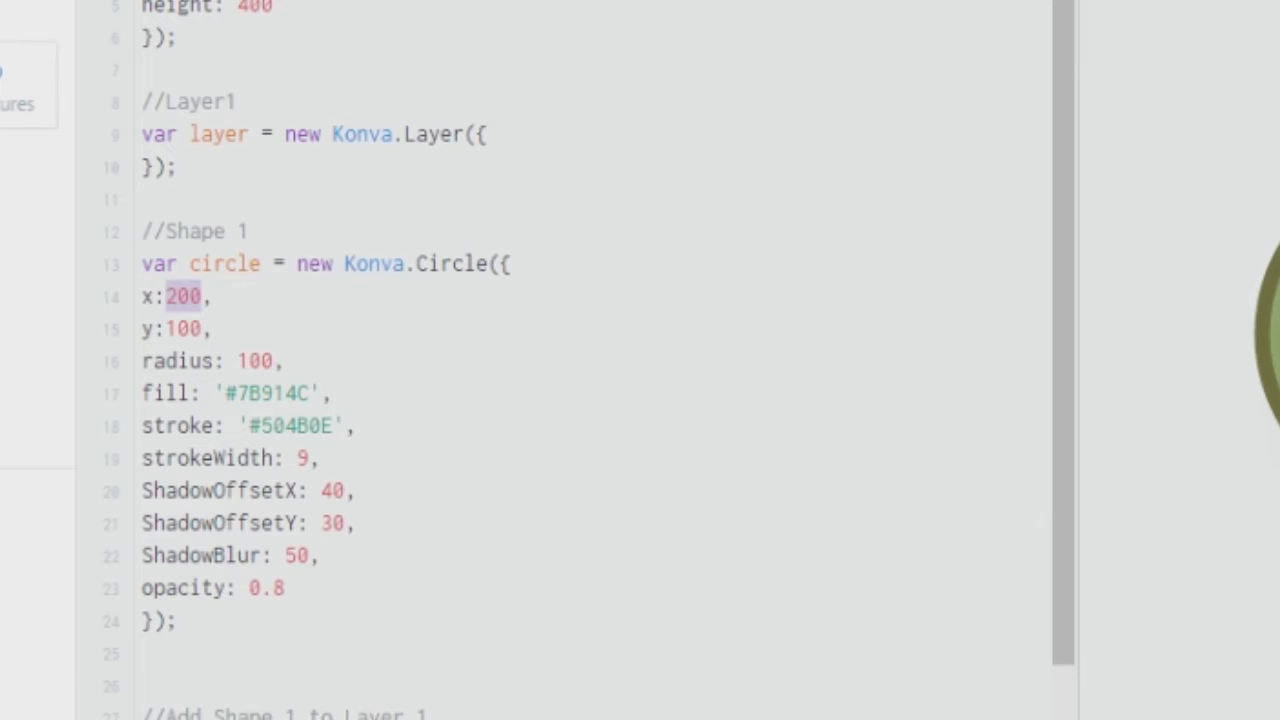
Step: Set the circle's position value to 100, then save the finished fiddle
text(100)
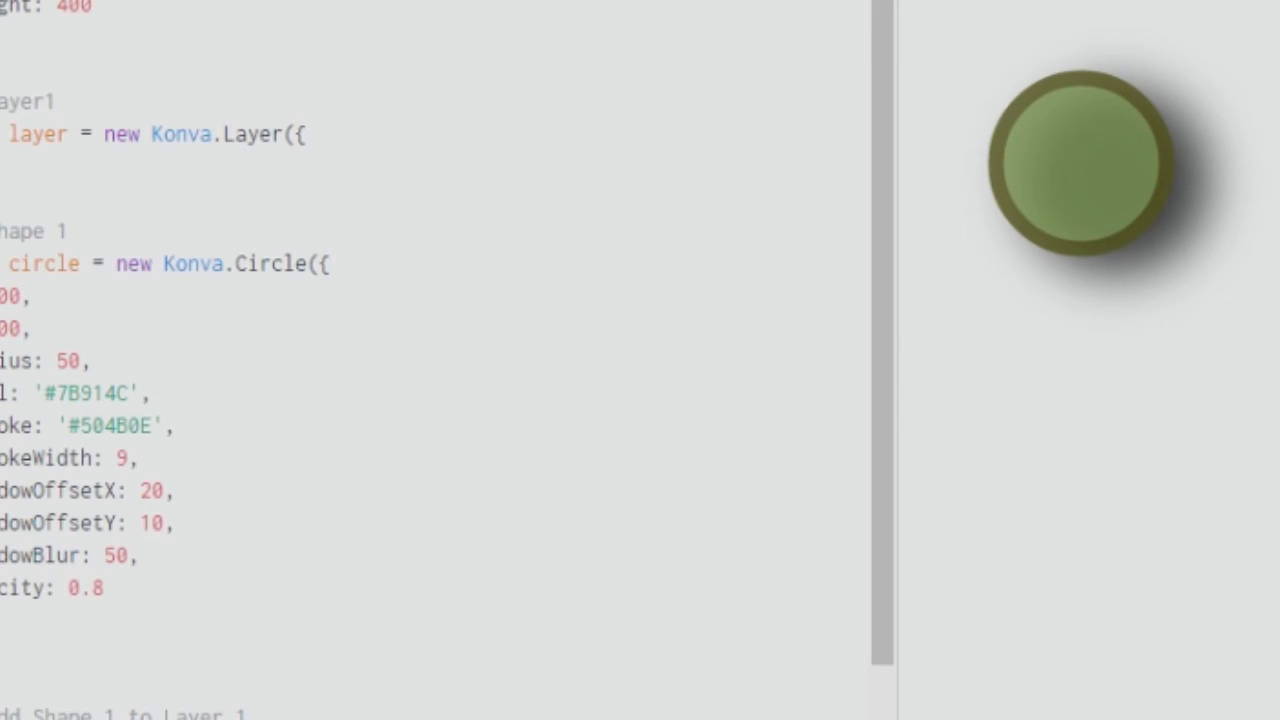
click(150, 524)
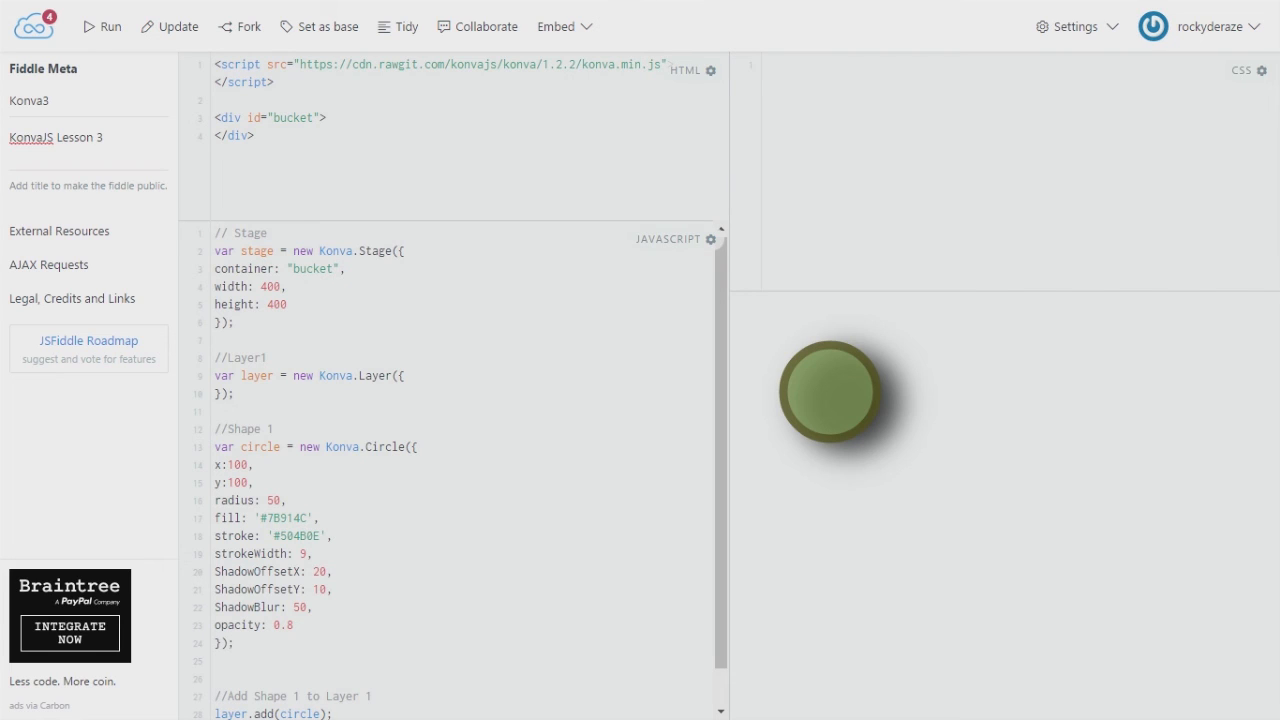
Step: Place the cursor back on the circle's opacity value to edit it again
click(292, 624)
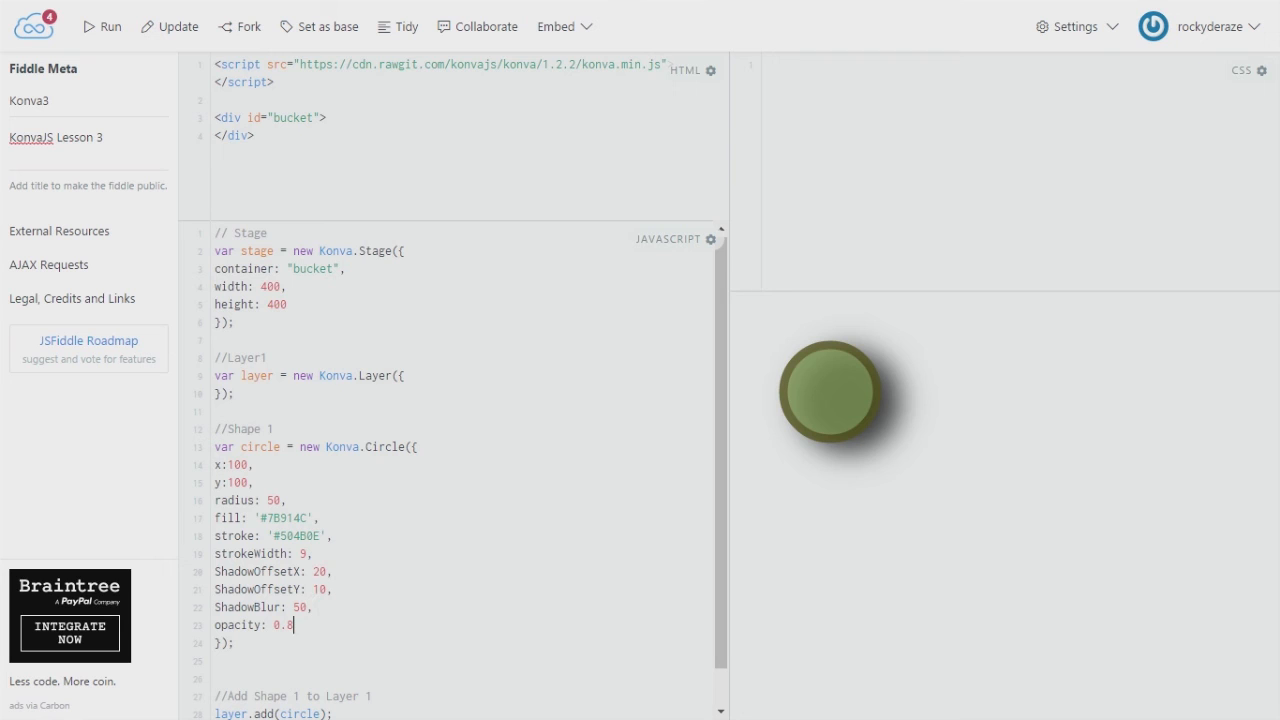